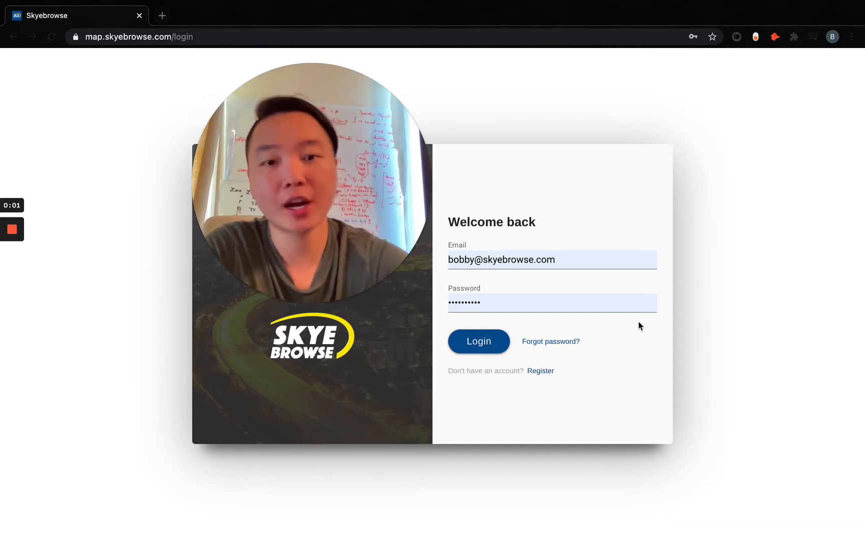
pyautogui.moveTo(665, 294)
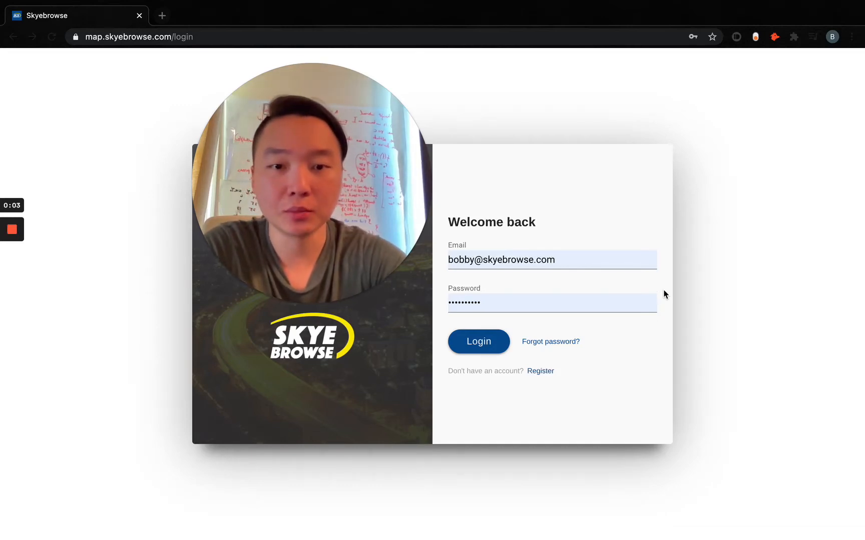
pyautogui.moveTo(666, 280)
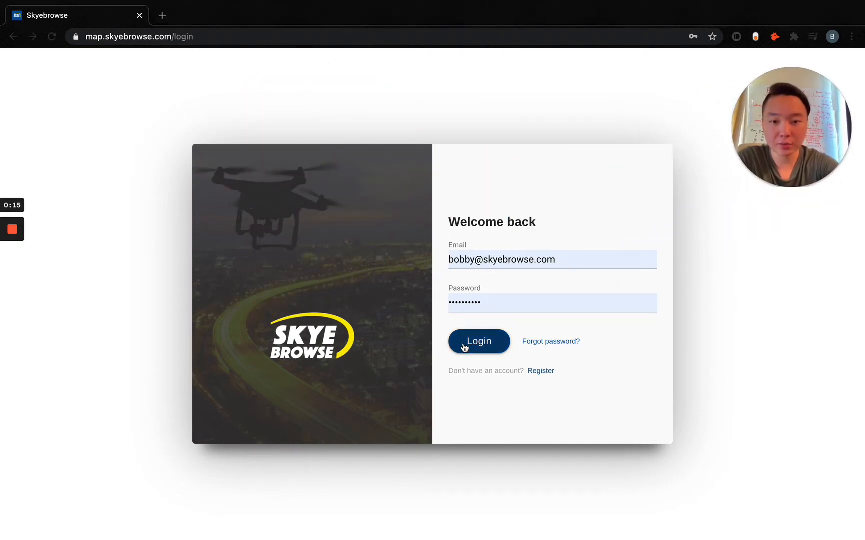
# Log in, then scroll the Models page down to the Scott's Model - training card.
pyautogui.click(479, 341)
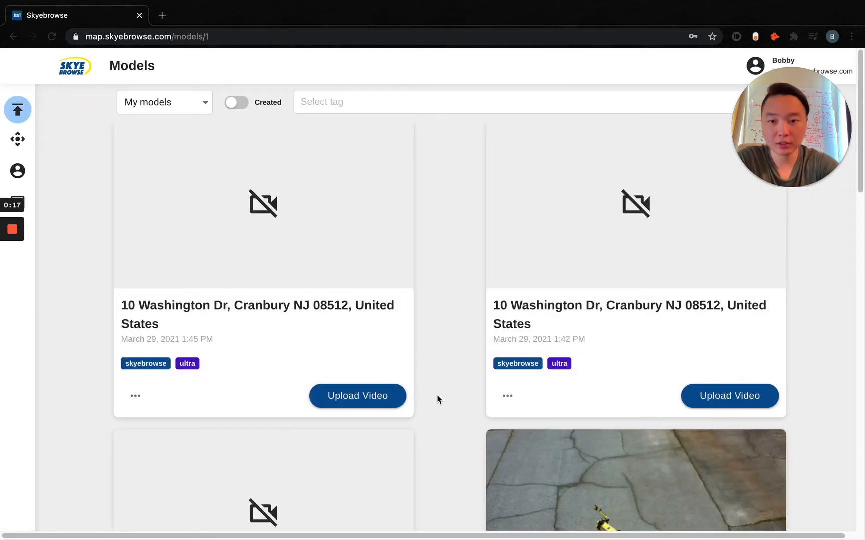
pyautogui.scroll(-3)
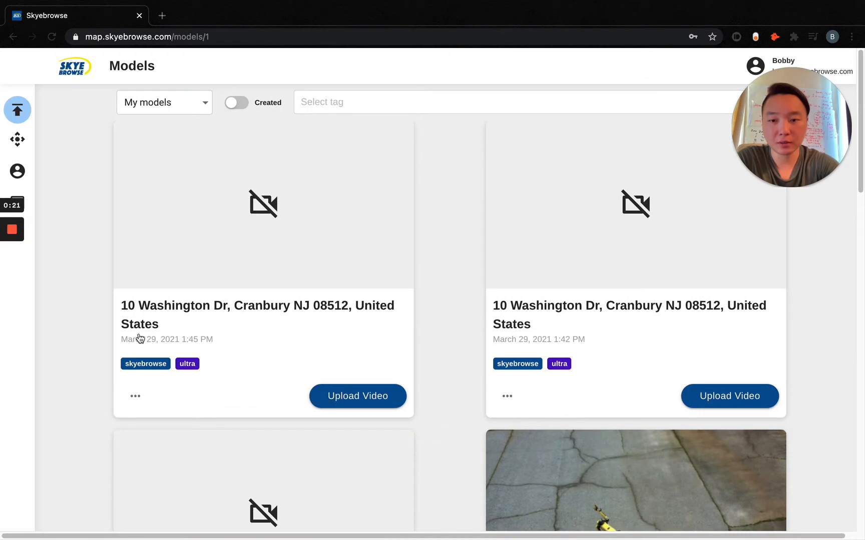
pyautogui.moveTo(427, 378)
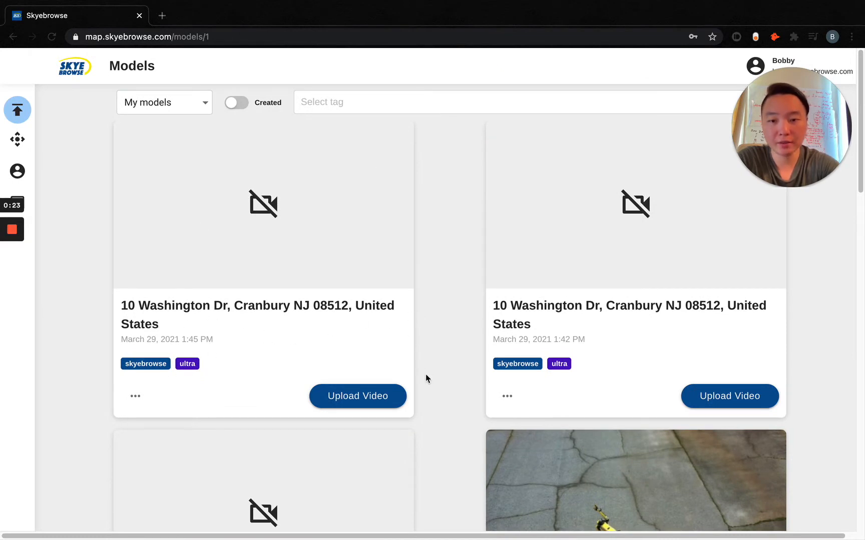
pyautogui.scroll(-3)
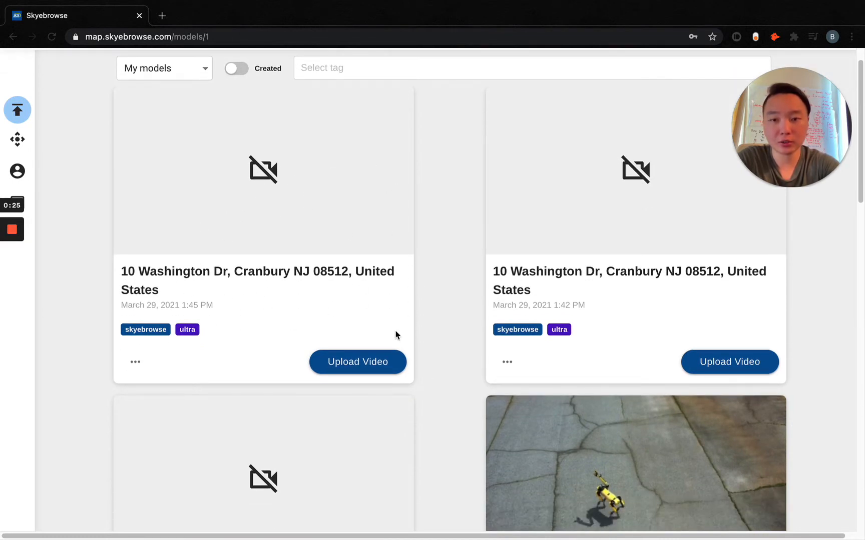
pyautogui.scroll(-3)
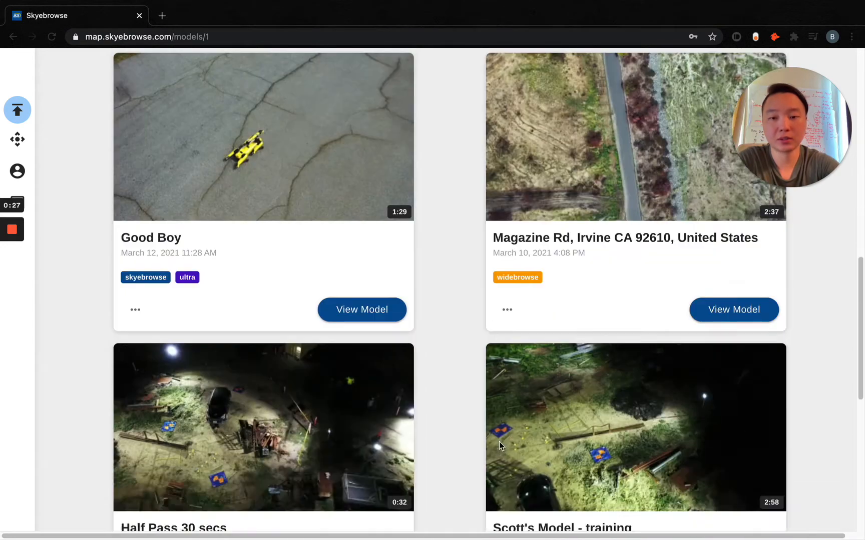
pyautogui.scroll(-3)
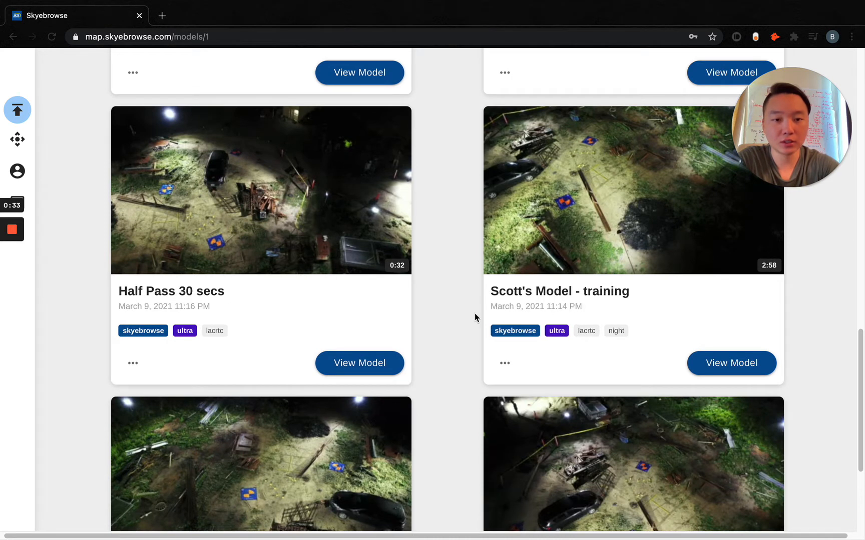
pyautogui.scroll(3)
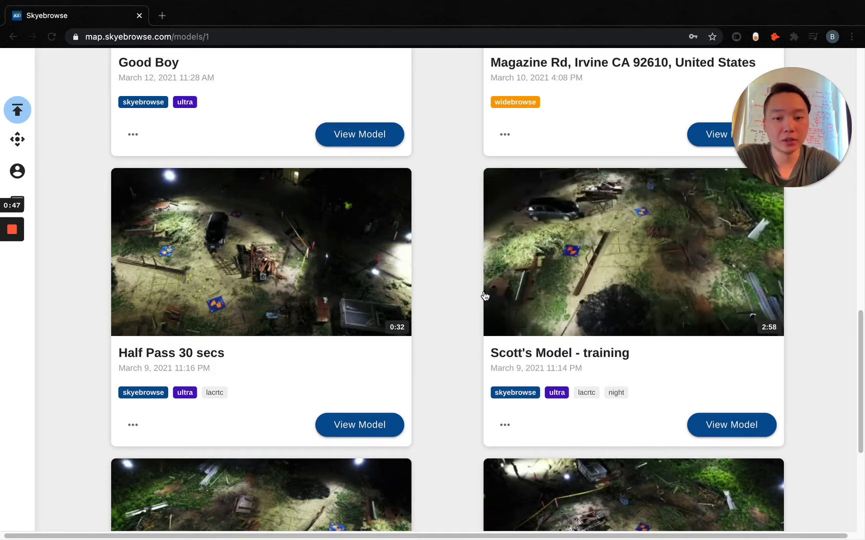
# Open Scott's Model - training, remove '- training' from the name, add the training tag, and save.
pyautogui.click(731, 425)
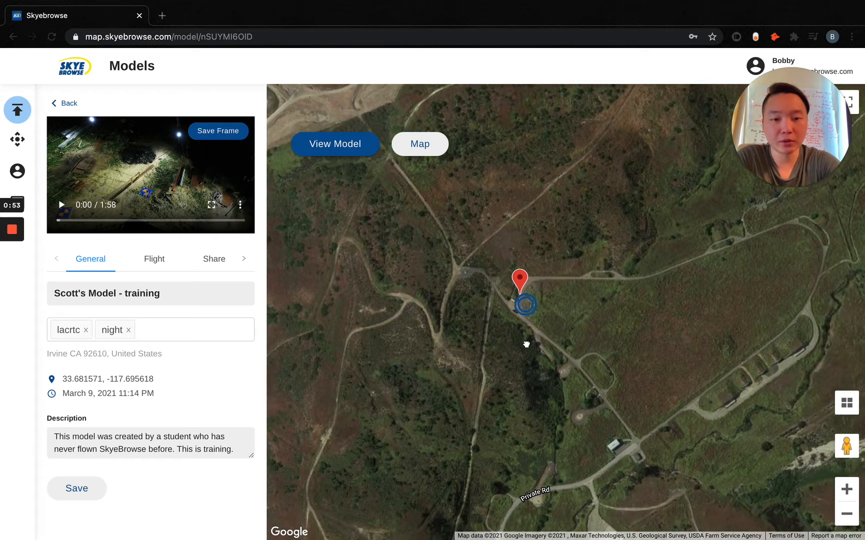
pyautogui.click(123, 293)
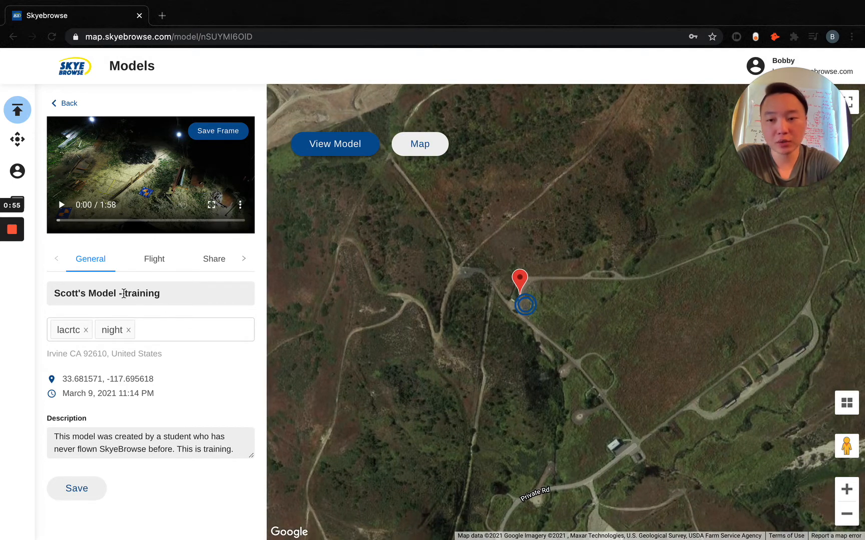
pyautogui.doubleClick(138, 293)
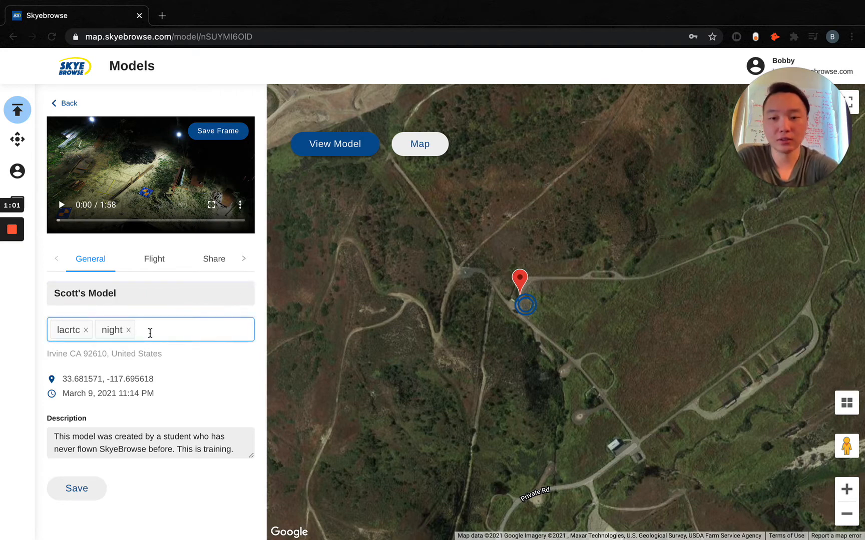
pyautogui.write('office')
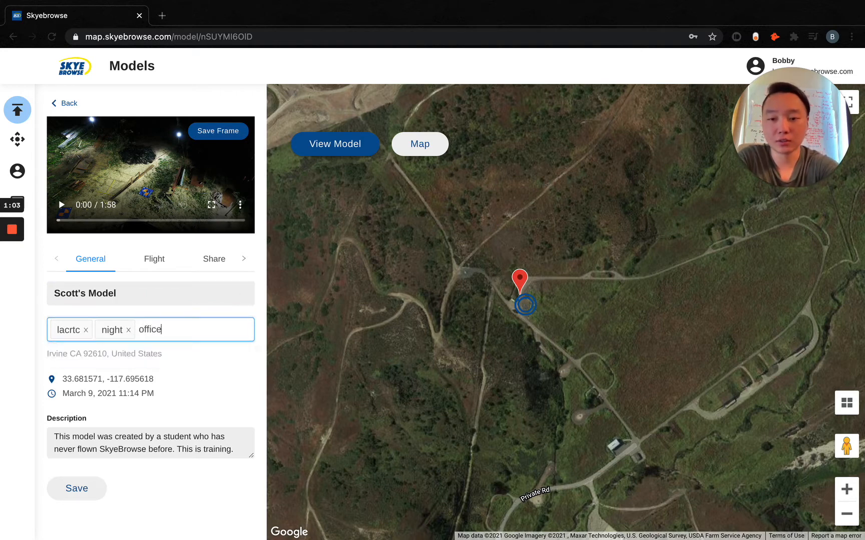
pyautogui.write('r')
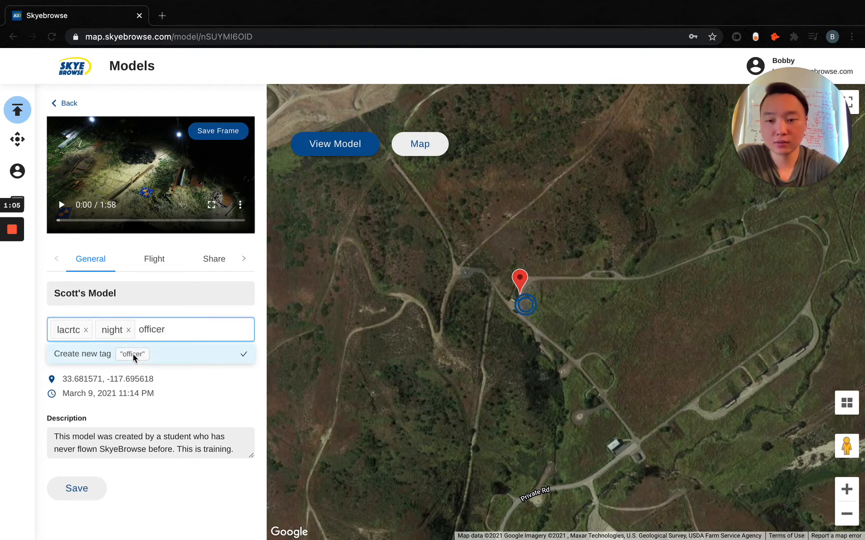
pyautogui.write('trail')
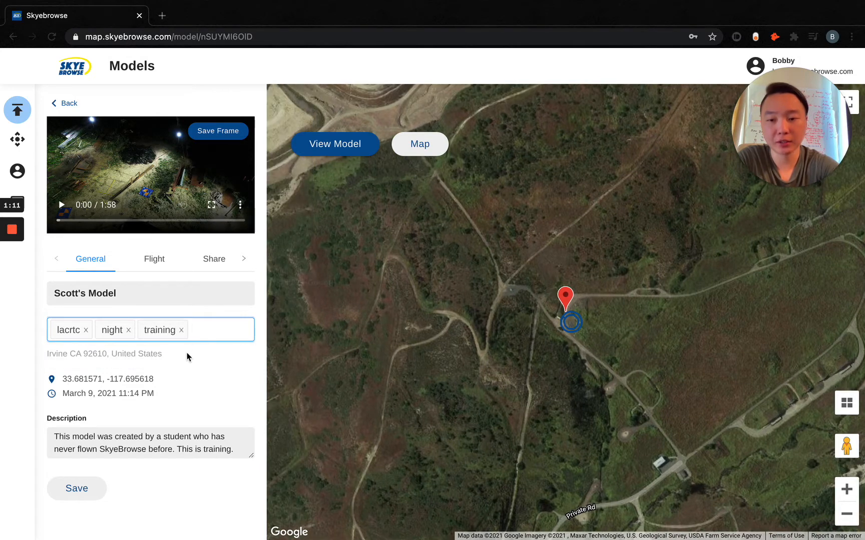
pyautogui.moveTo(175, 362)
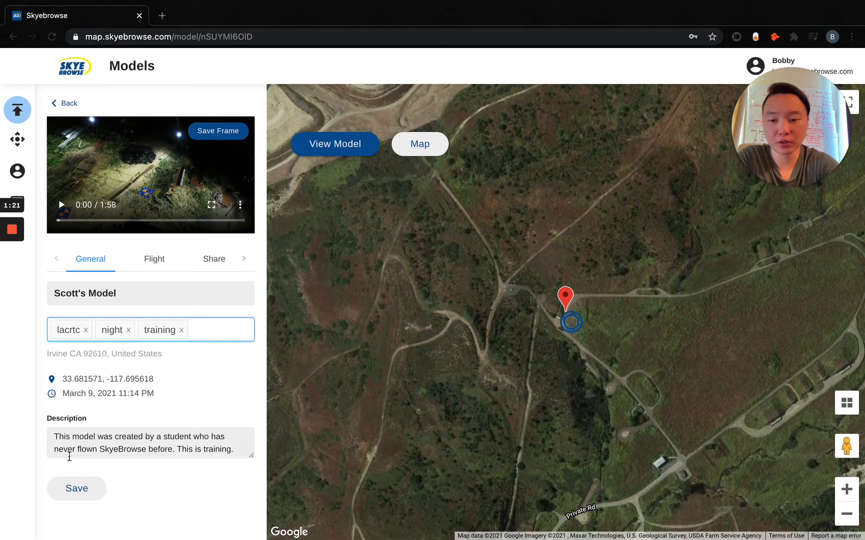
pyautogui.click(77, 488)
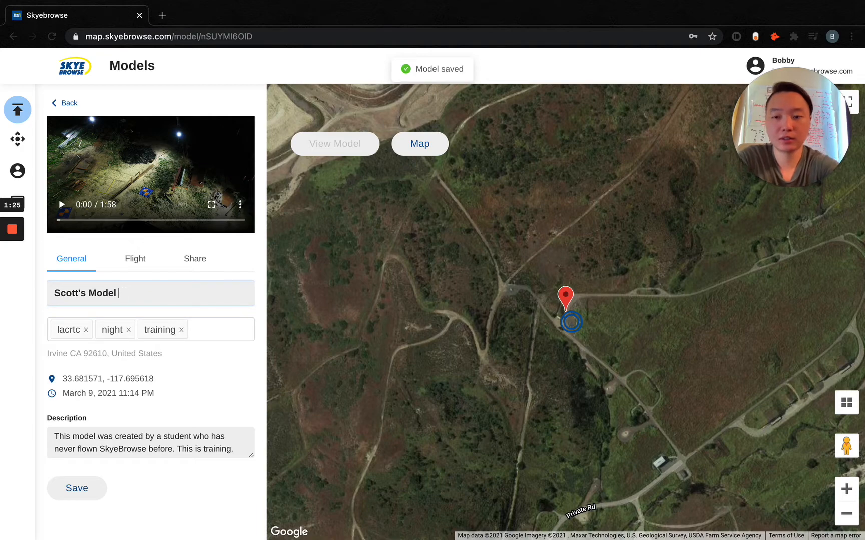
# Append '- test' to the model name and filter the Models list by the training tag.
pyautogui.write('- test')
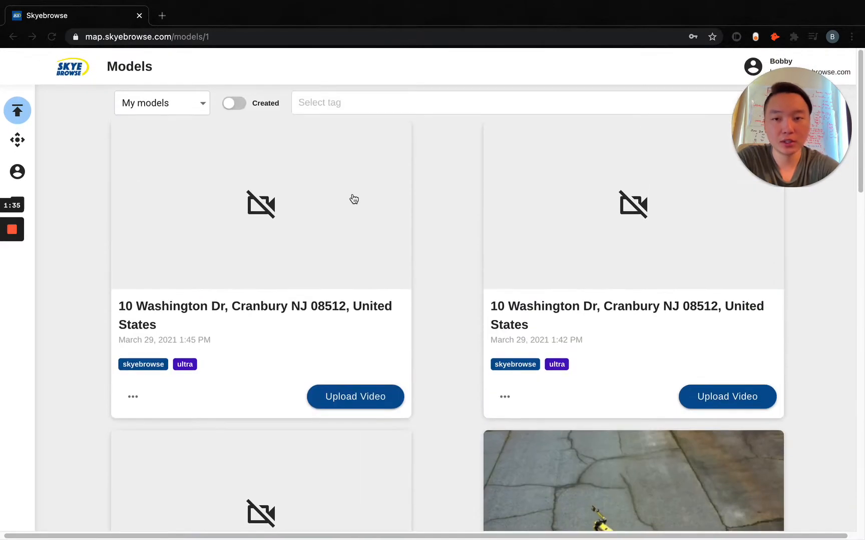
pyautogui.write('training')
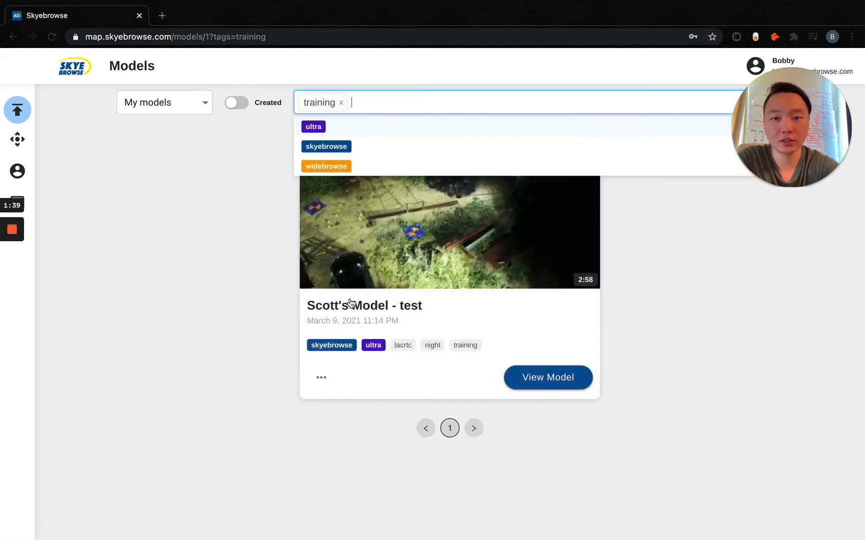
pyautogui.moveTo(396, 101)
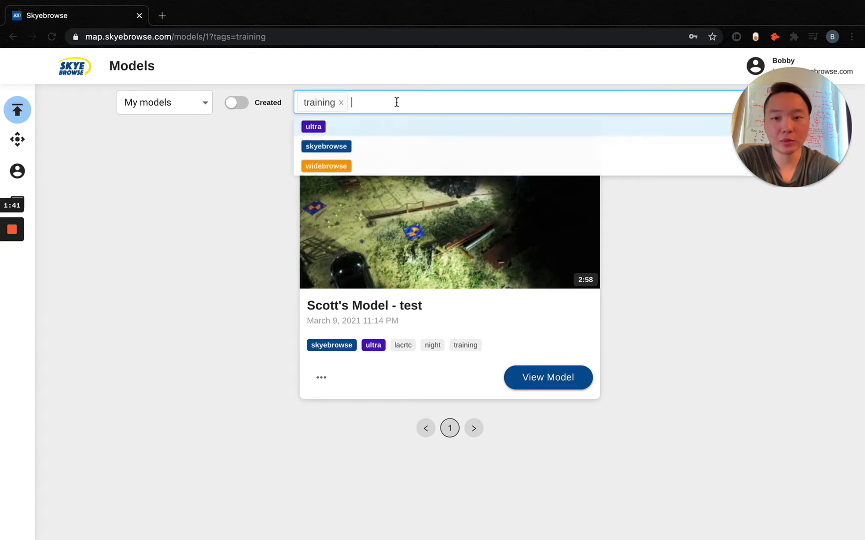
pyautogui.moveTo(344, 139)
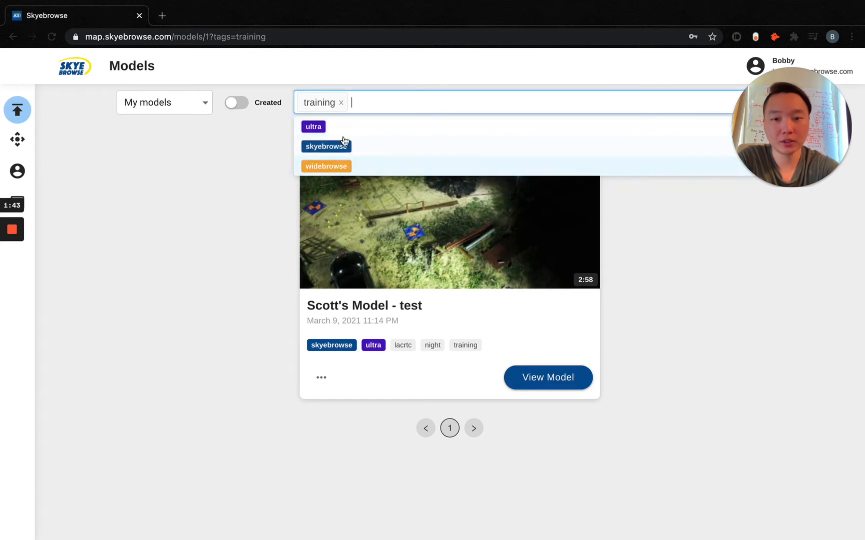
pyautogui.moveTo(341, 132)
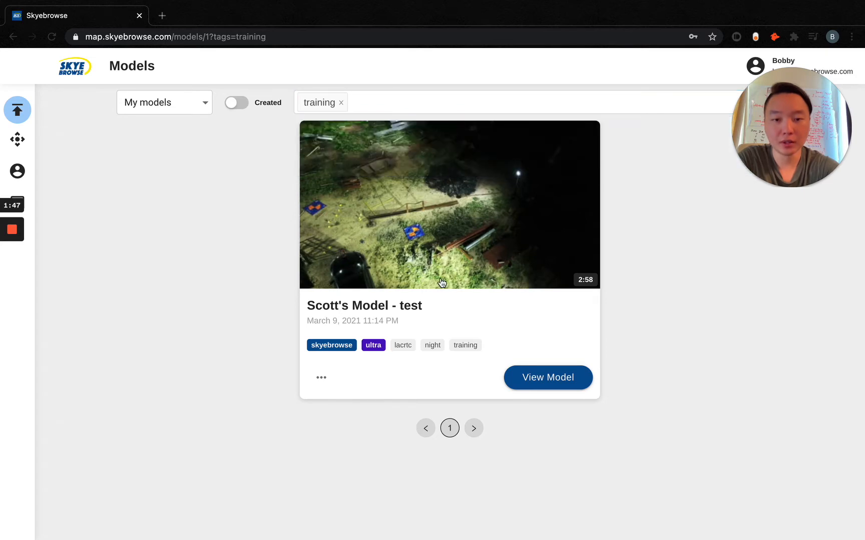
# Open Scott's Model - test and view its flight details: Mavic 2 Pro, two orbits.
pyautogui.click(547, 378)
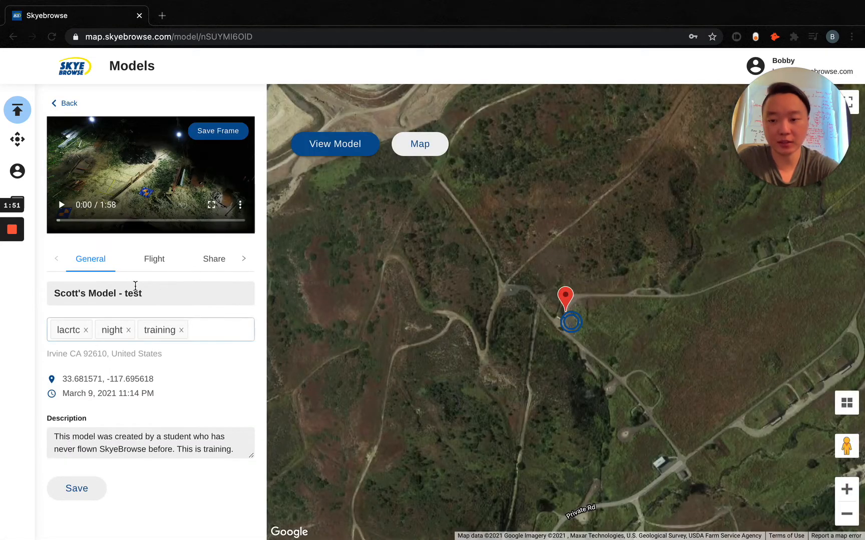
pyautogui.click(154, 258)
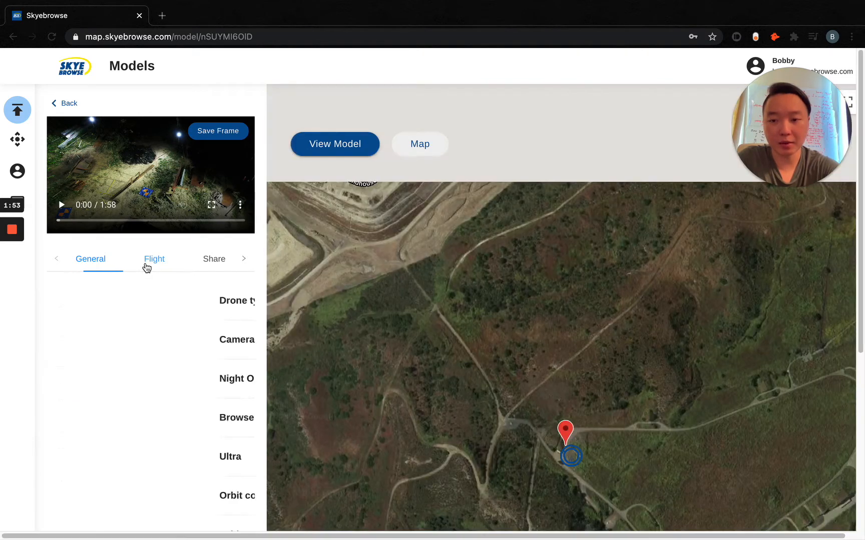
pyautogui.click(154, 259)
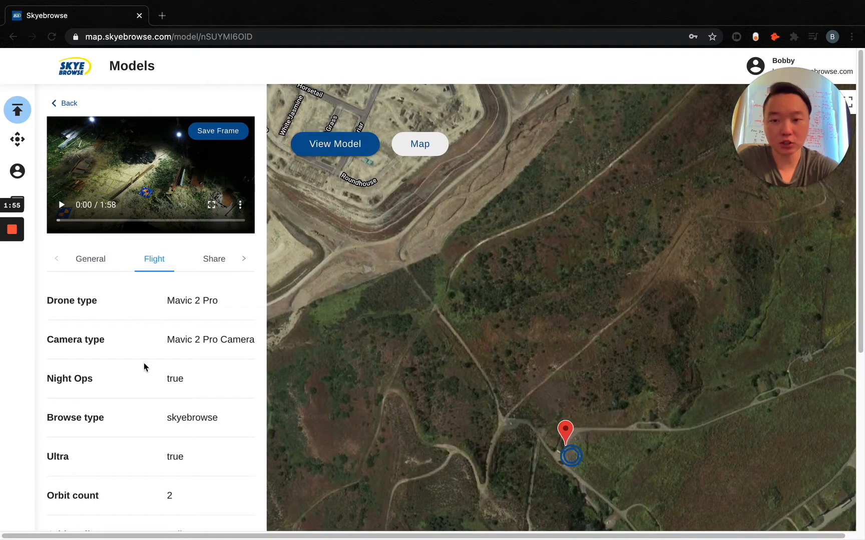
pyautogui.scroll(-3)
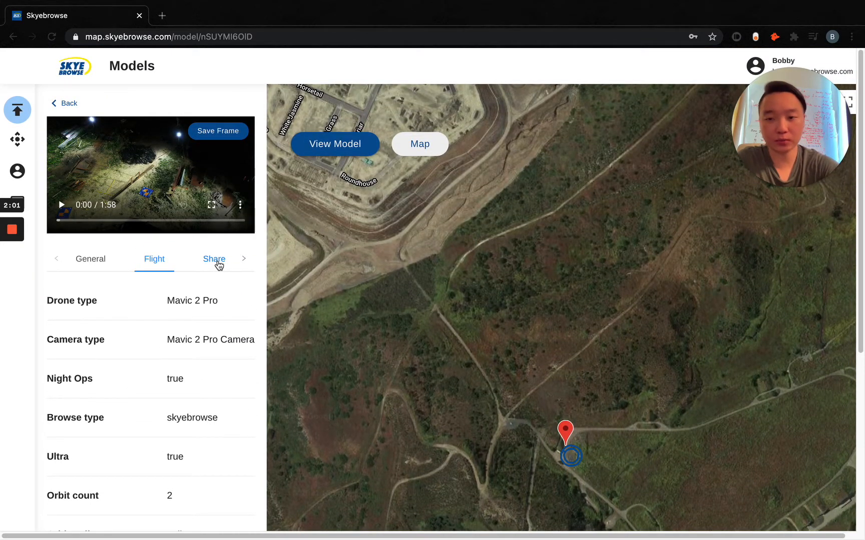
# In the Share tab, keep public access on and copy the model's public link.
pyautogui.click(213, 259)
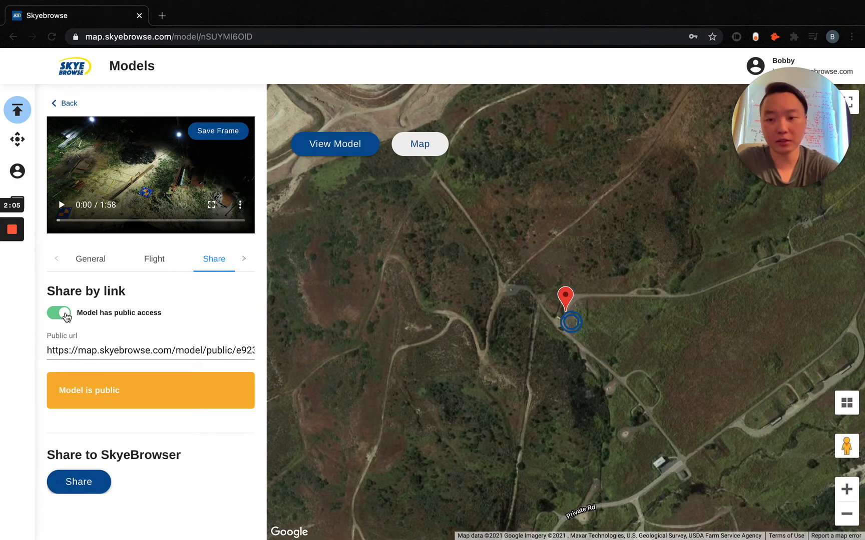
pyautogui.click(150, 350)
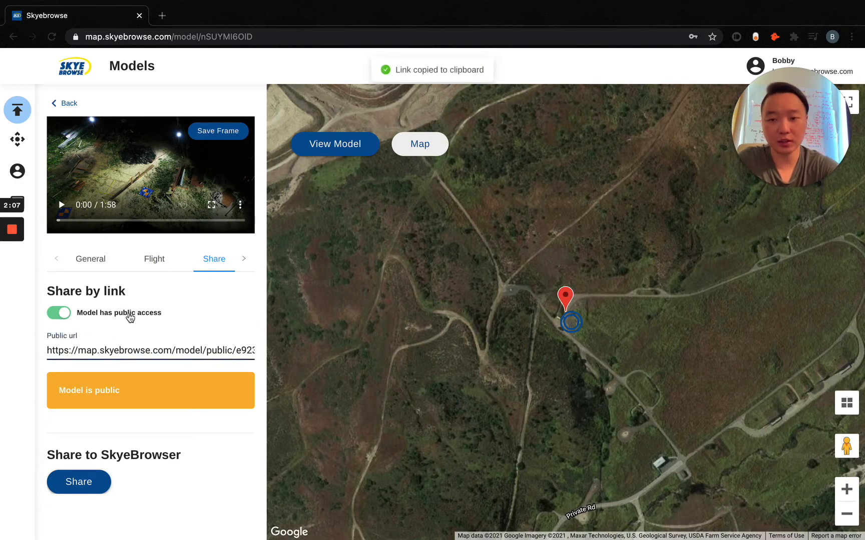
pyautogui.click(160, 16)
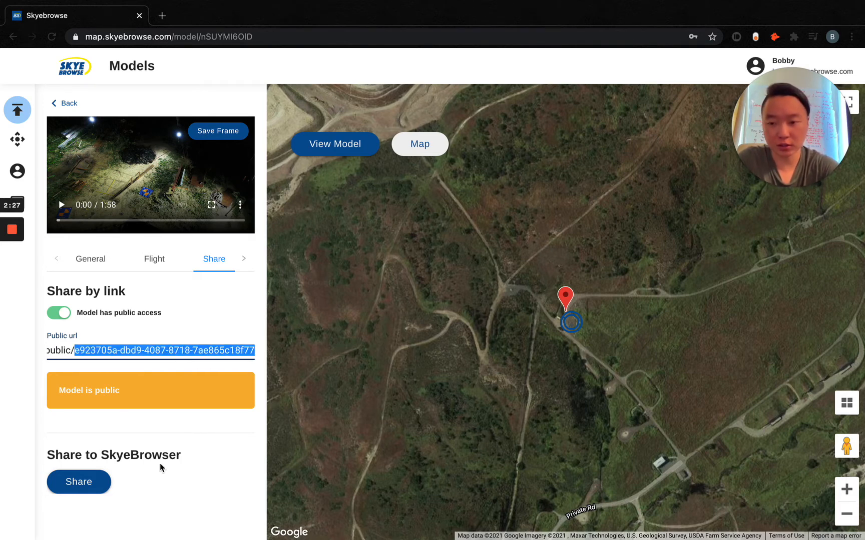
pyautogui.click(78, 482)
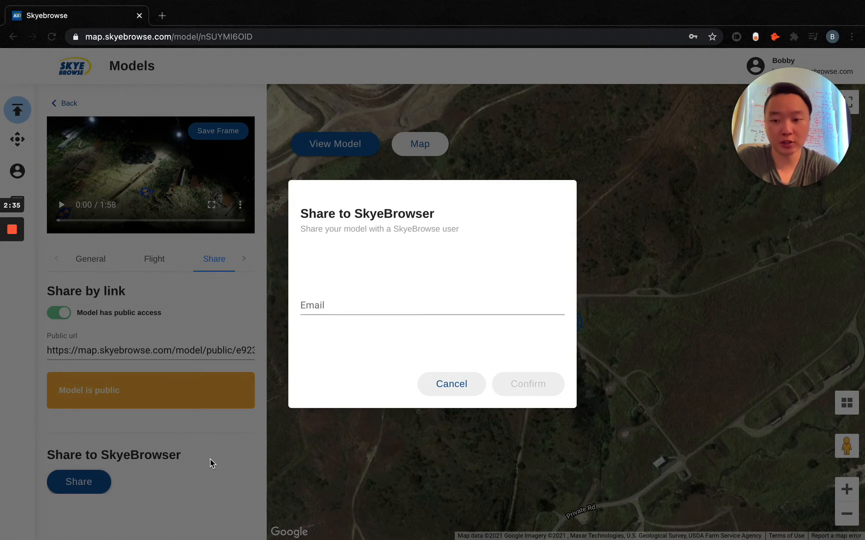
pyautogui.moveTo(354, 340)
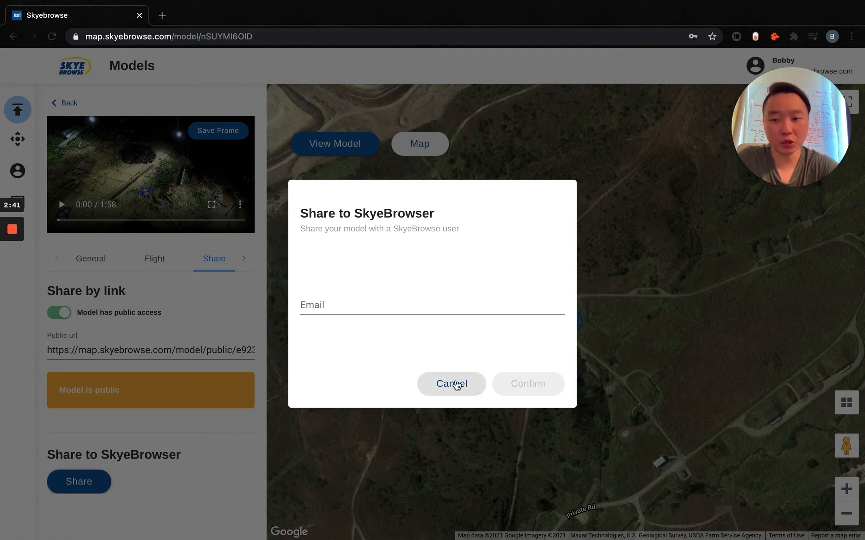
pyautogui.click(451, 384)
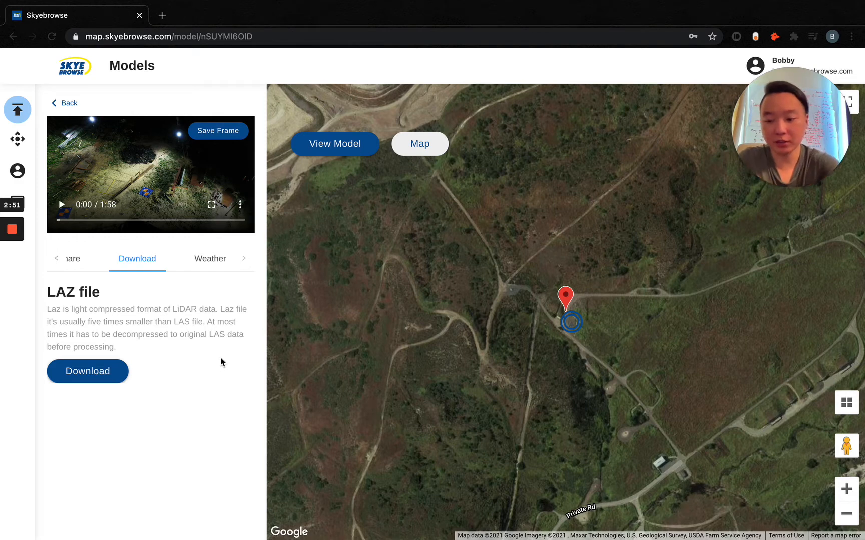
pyautogui.moveTo(208, 345)
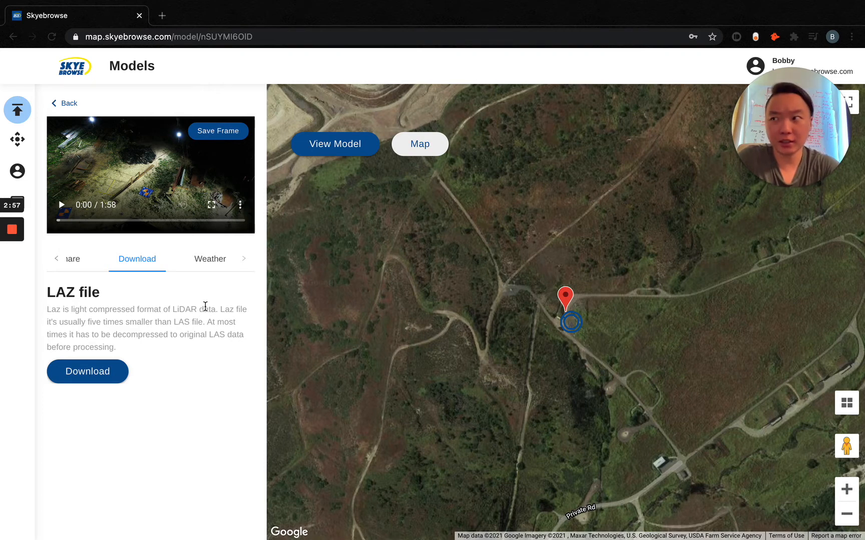
pyautogui.moveTo(269, 338)
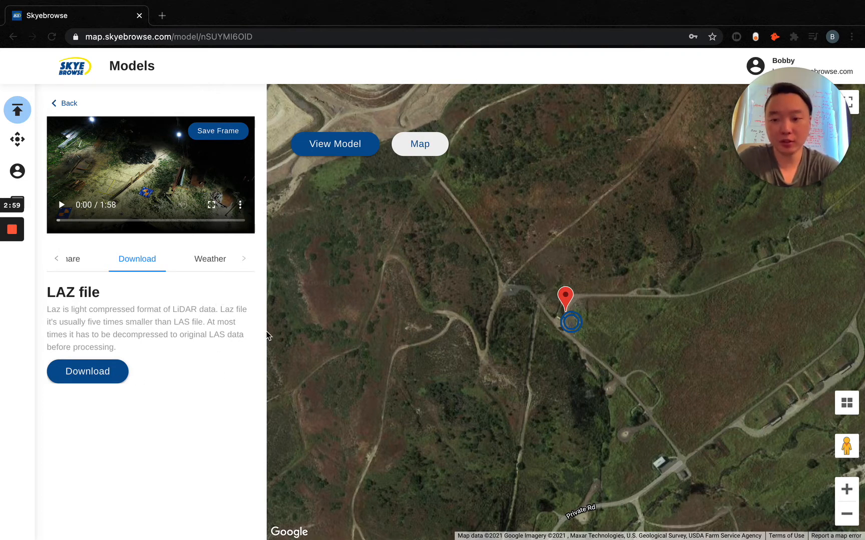
# View the flight's weather tab and scroll through temperature, clouds and humidity.
pyautogui.click(210, 259)
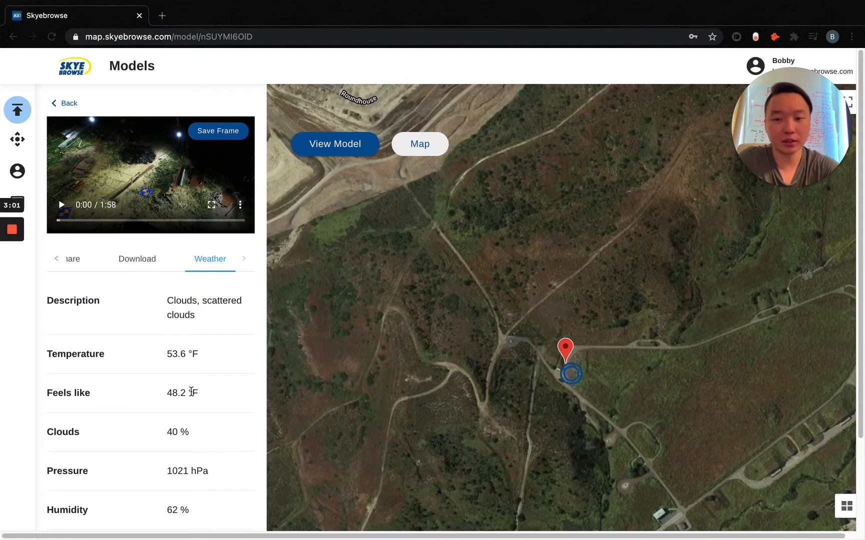
pyautogui.scroll(-3)
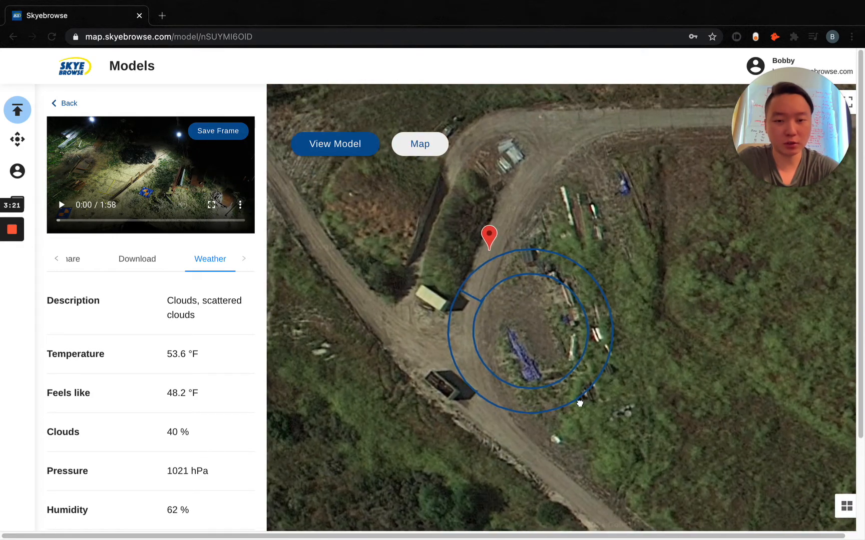
# Pan and tilt the satellite map around the site marker, then open the 3D model.
pyautogui.moveTo(578, 404); pyautogui.dragTo(551, 360)
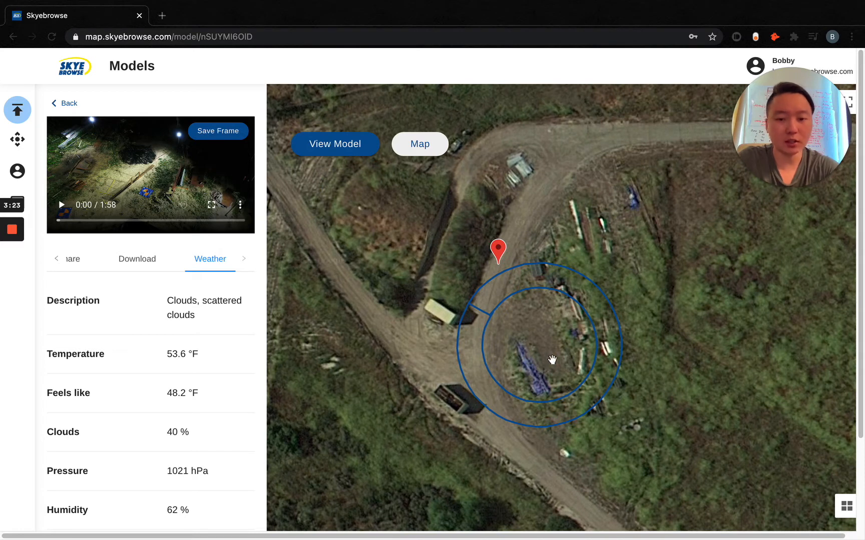
pyautogui.moveTo(551, 361); pyautogui.dragTo(521, 345)
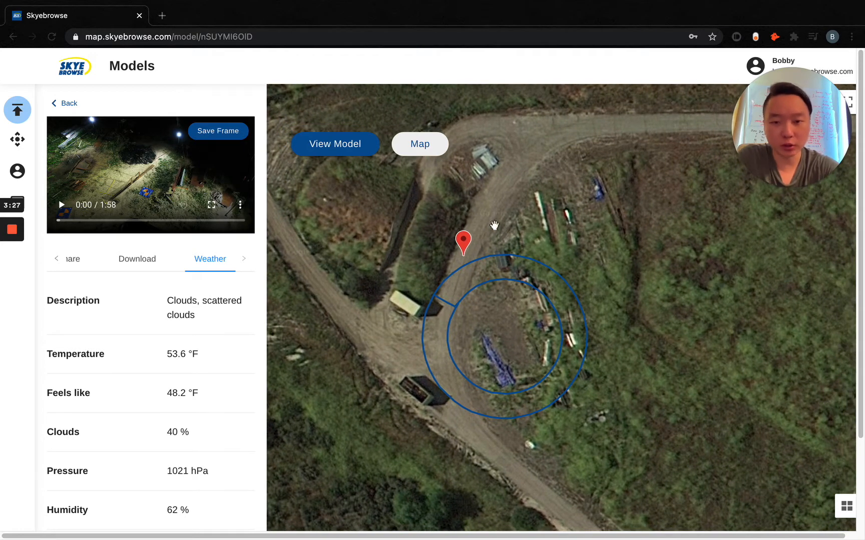
pyautogui.moveTo(825, 487)
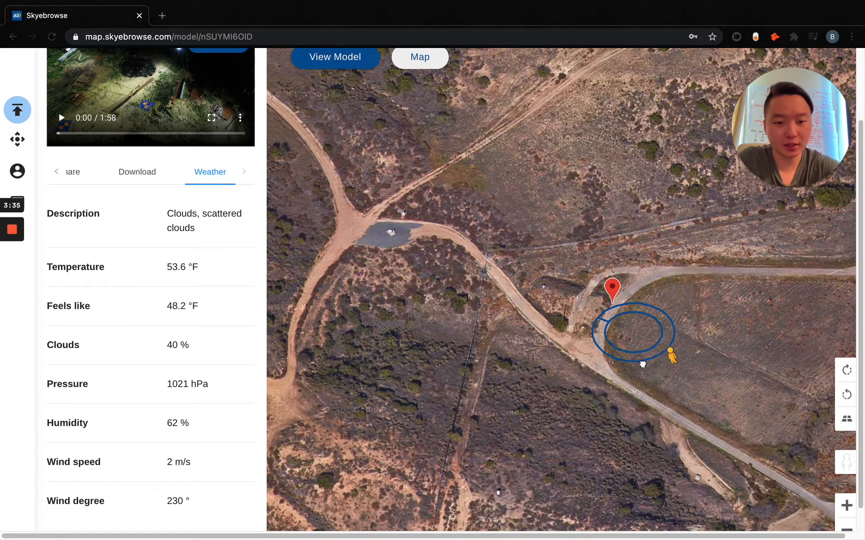
pyautogui.moveTo(672, 351); pyautogui.dragTo(593, 321)
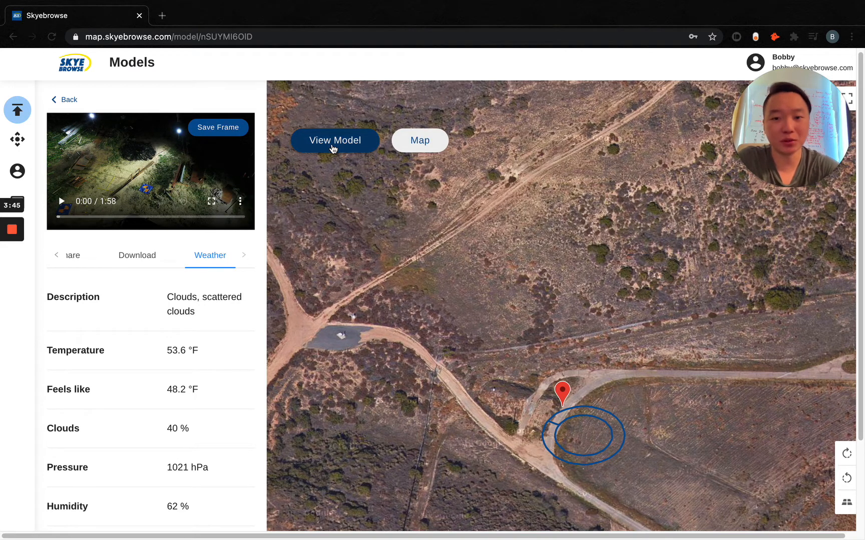
pyautogui.click(336, 140)
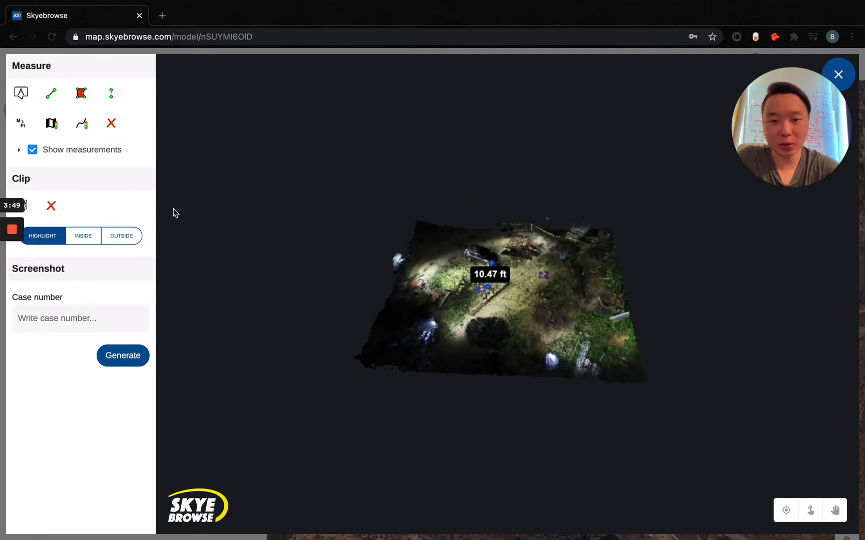
# Hide the 10.47 ft measurement, zoom to a ground marker, and measure a 2.00 ft distance.
pyautogui.click(32, 149)
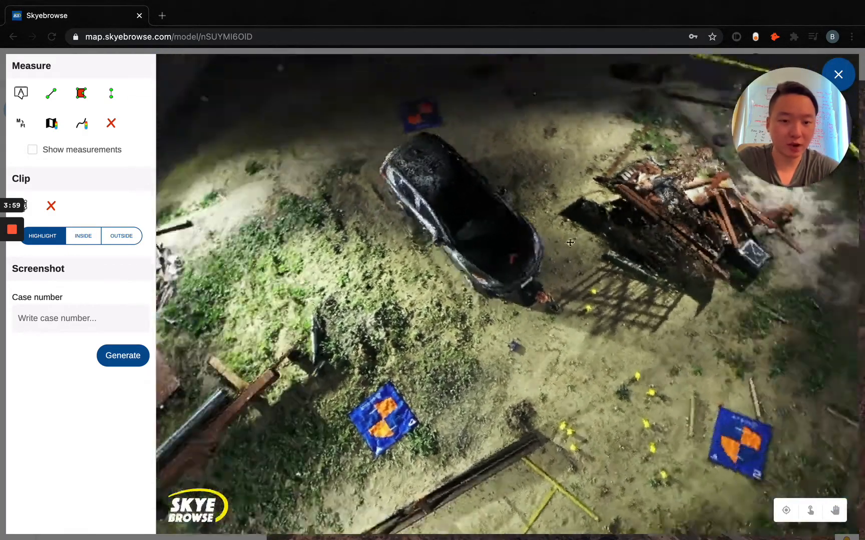
pyautogui.moveTo(571, 243); pyautogui.dragTo(601, 317)
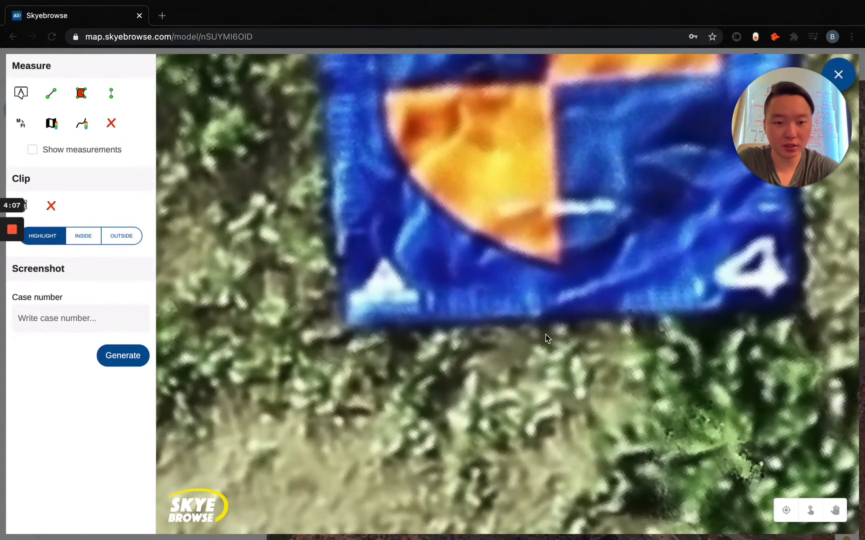
pyautogui.click(51, 93)
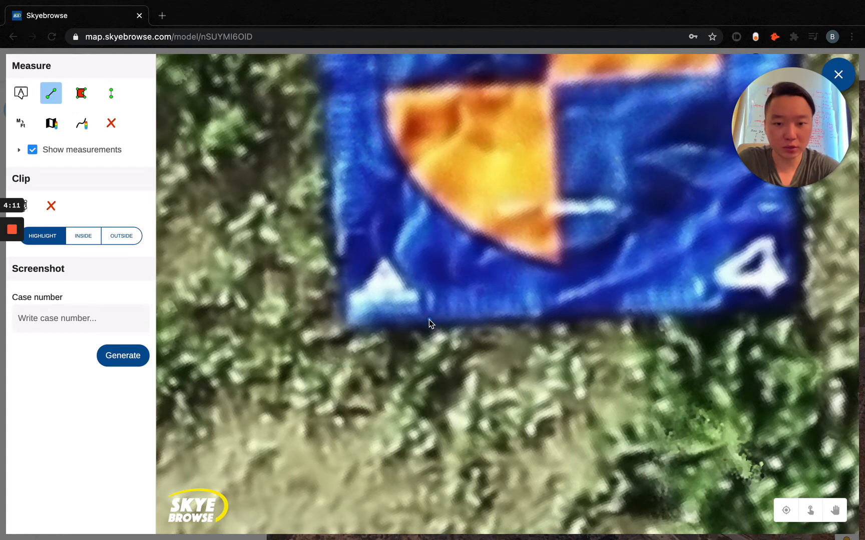
pyautogui.moveTo(416, 319); pyautogui.dragTo(701, 310)
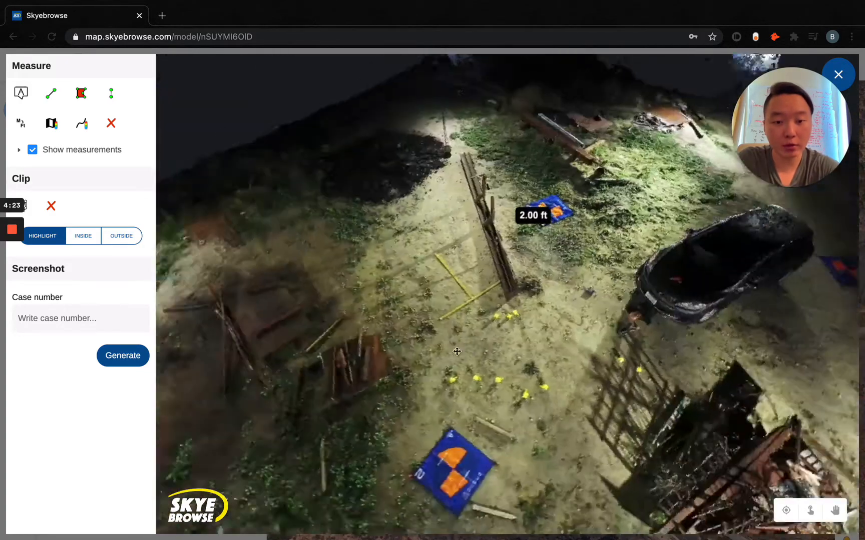
pyautogui.moveTo(456, 351); pyautogui.dragTo(492, 336)
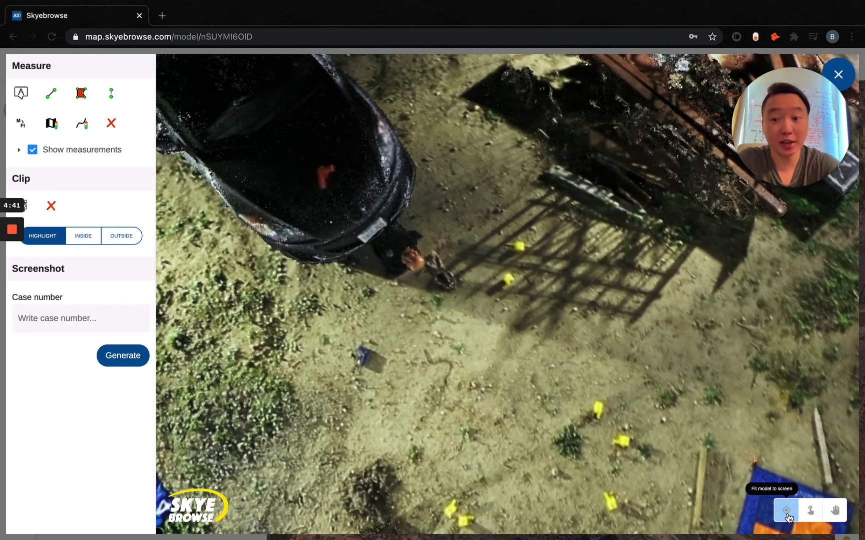
# Fit the model to screen, hide the 2.00 ft label, and zoom top-down onto a blue evidence board.
pyautogui.click(786, 511)
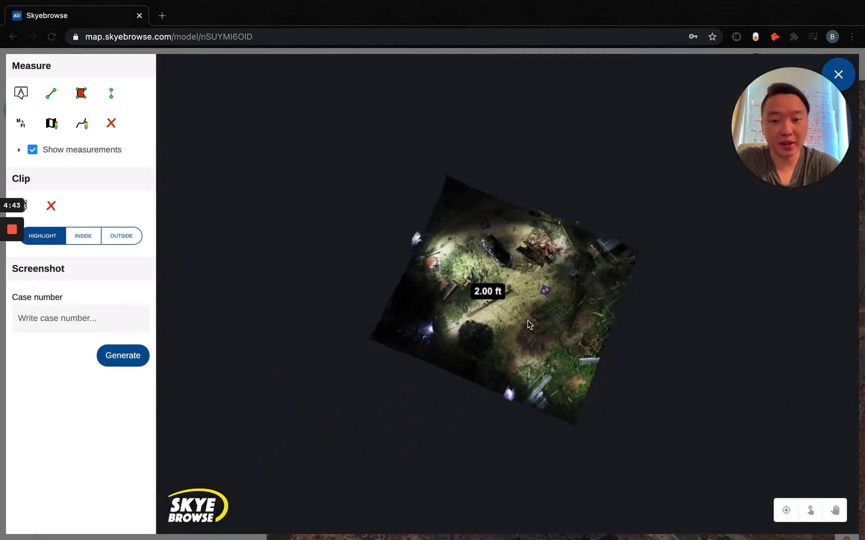
pyautogui.click(32, 150)
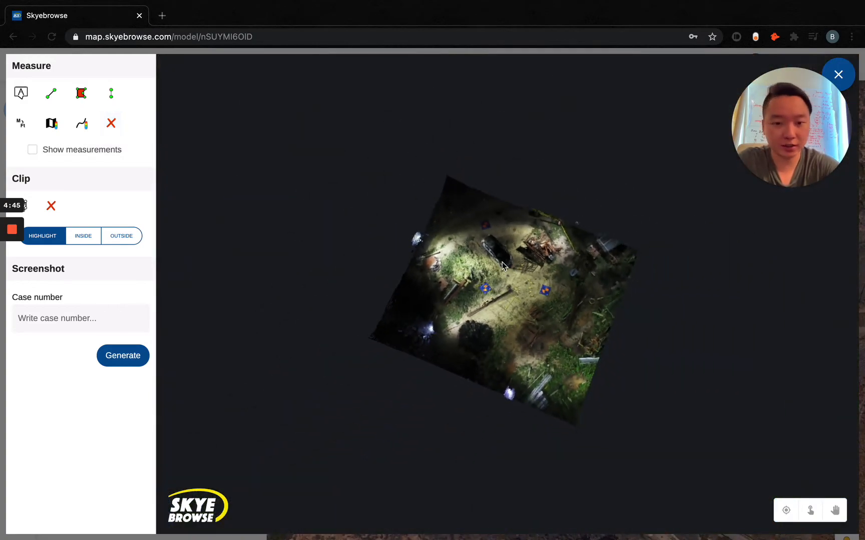
pyautogui.moveTo(502, 264); pyautogui.dragTo(724, 372)
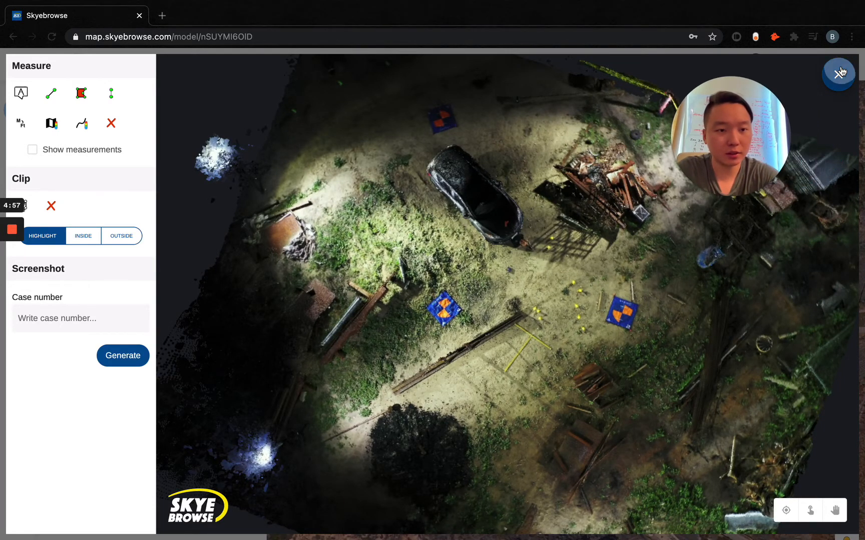
pyautogui.click(122, 355)
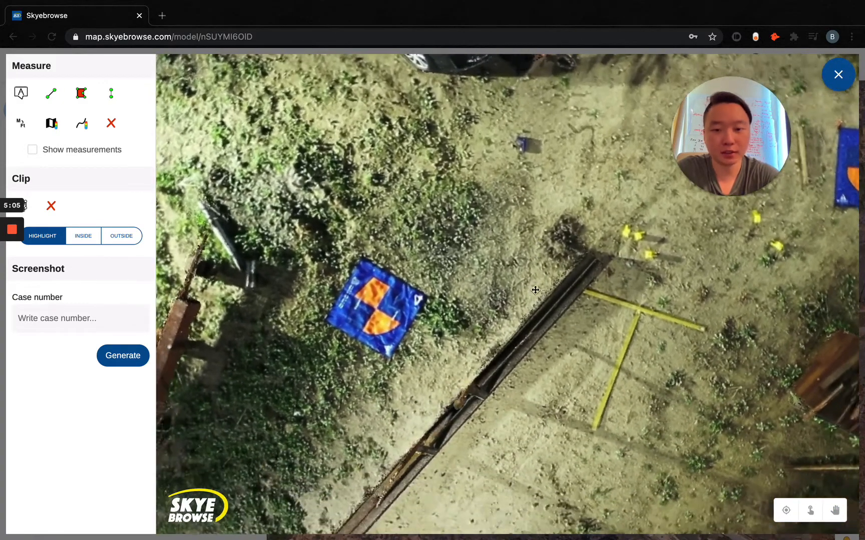
pyautogui.moveTo(810, 510)
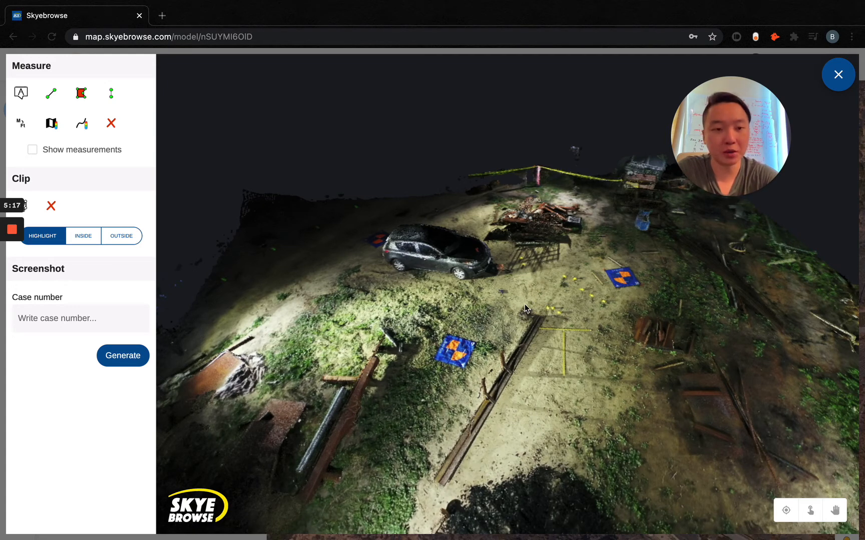
pyautogui.moveTo(524, 316)
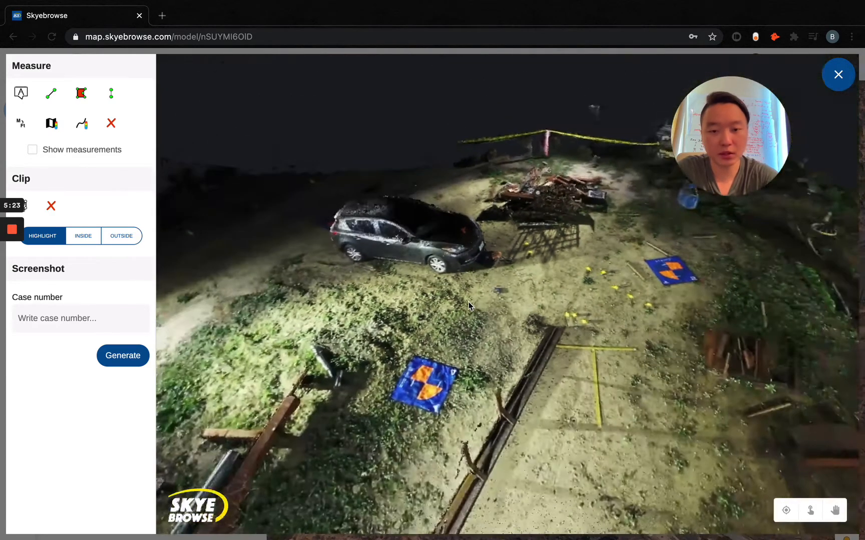
# Orbit to a top-down view bringing both blue evidence boards into frame.
pyautogui.moveTo(469, 306); pyautogui.dragTo(634, 283)
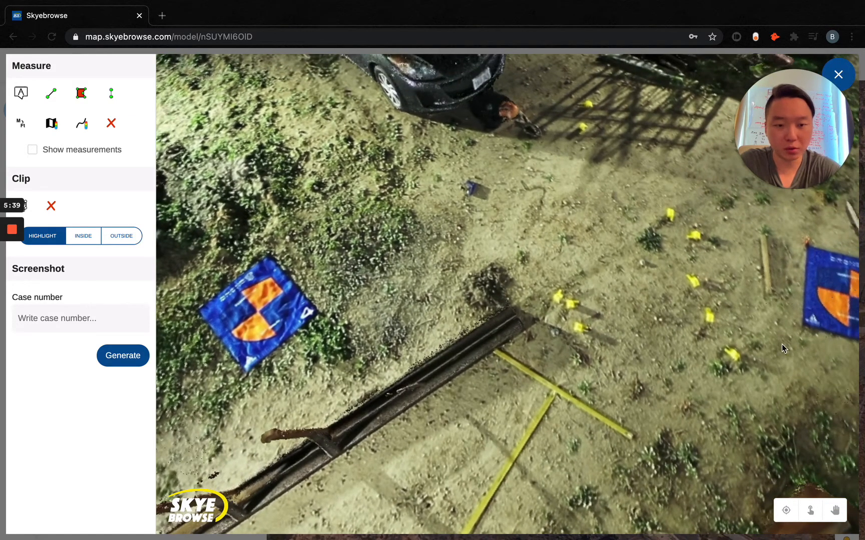
pyautogui.moveTo(784, 348); pyautogui.dragTo(572, 337)
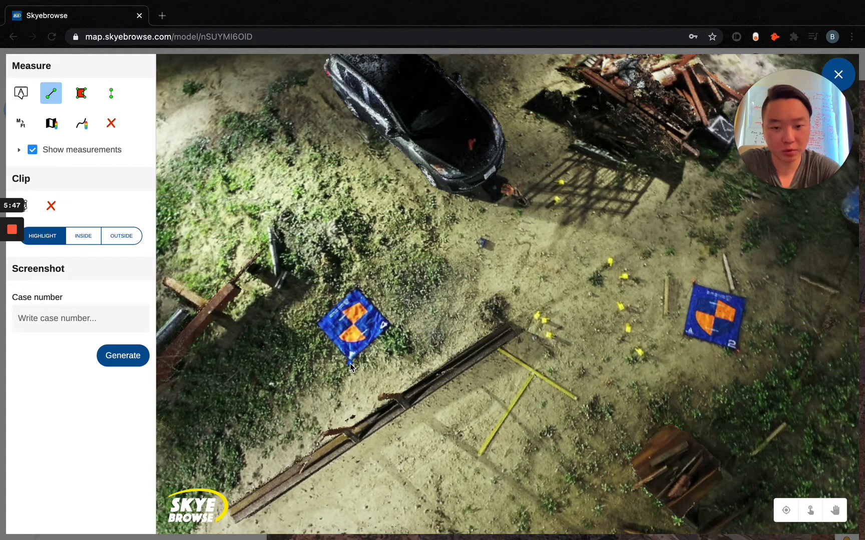
# Measure 21.56 ft between the two blue evidence boards' corners, then zoom out to see it.
pyautogui.click(683, 335)
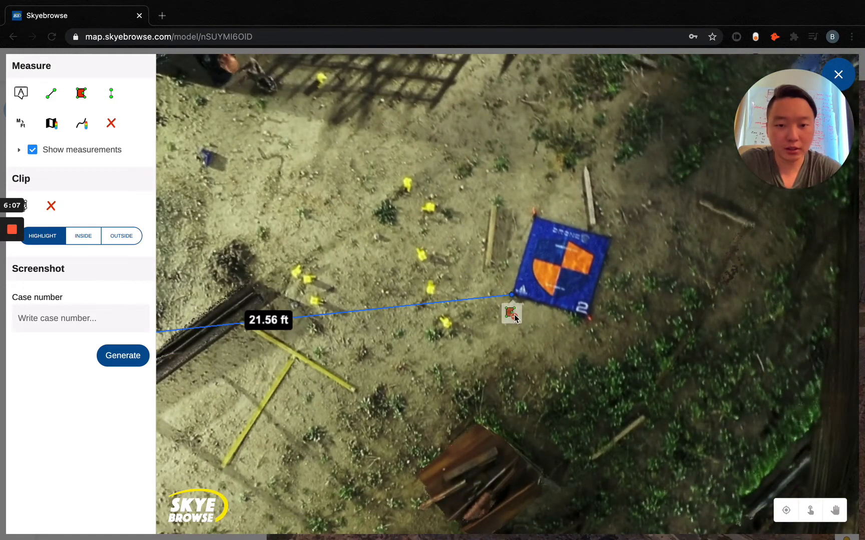
pyautogui.moveTo(513, 317); pyautogui.dragTo(568, 401)
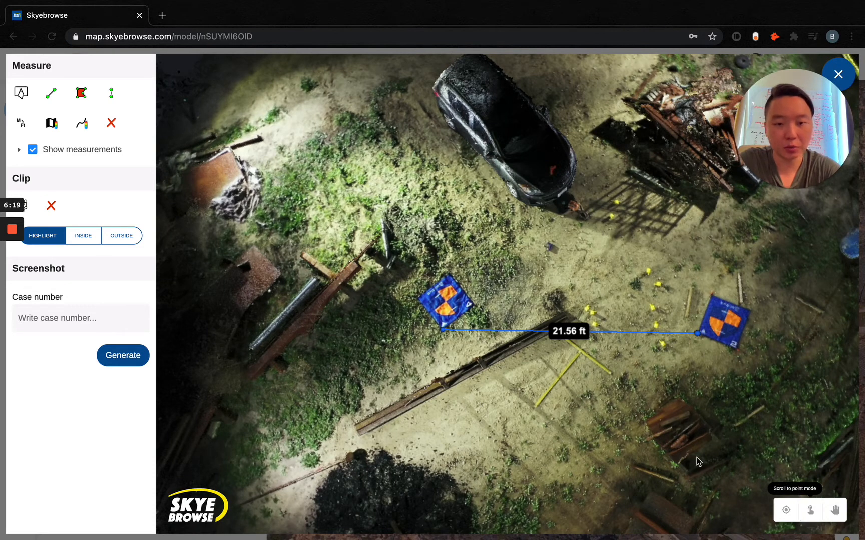
# Switch the 3D viewer's navigation mode so the old measurement line is hidden.
pyautogui.click(32, 150)
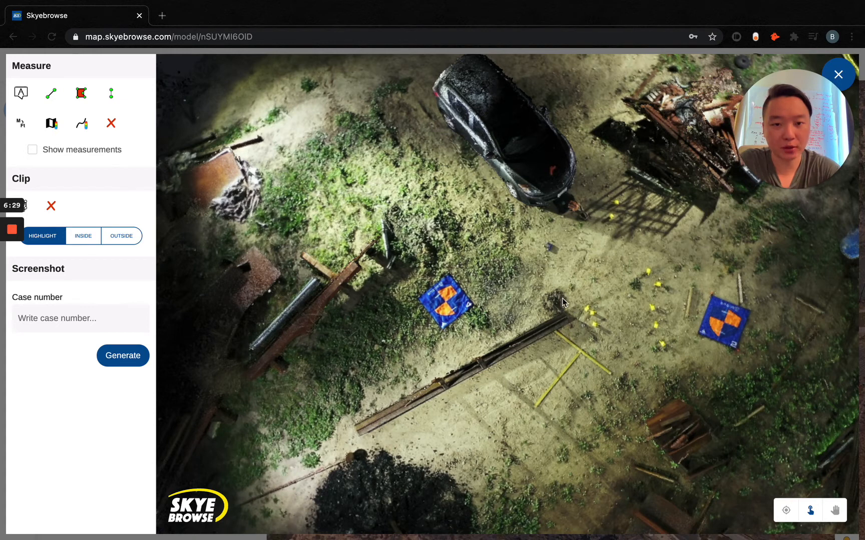
pyautogui.moveTo(306, 167)
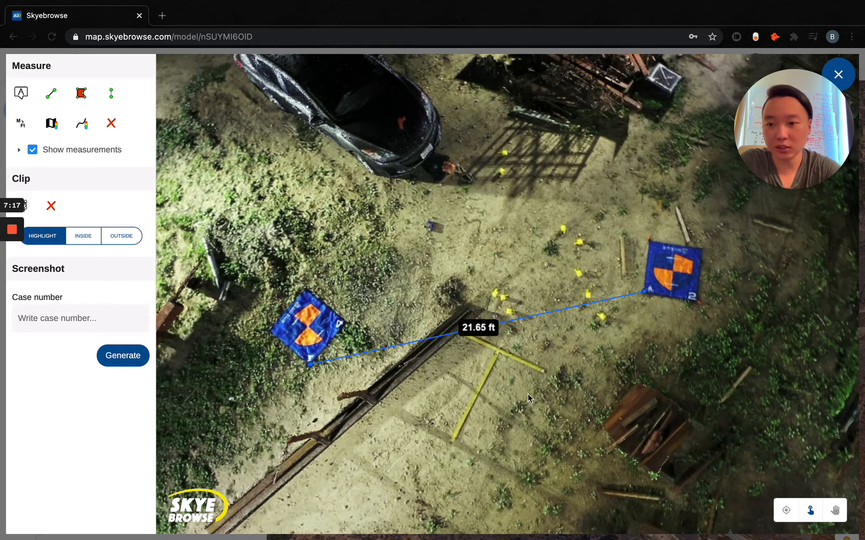
pyautogui.moveTo(810, 510)
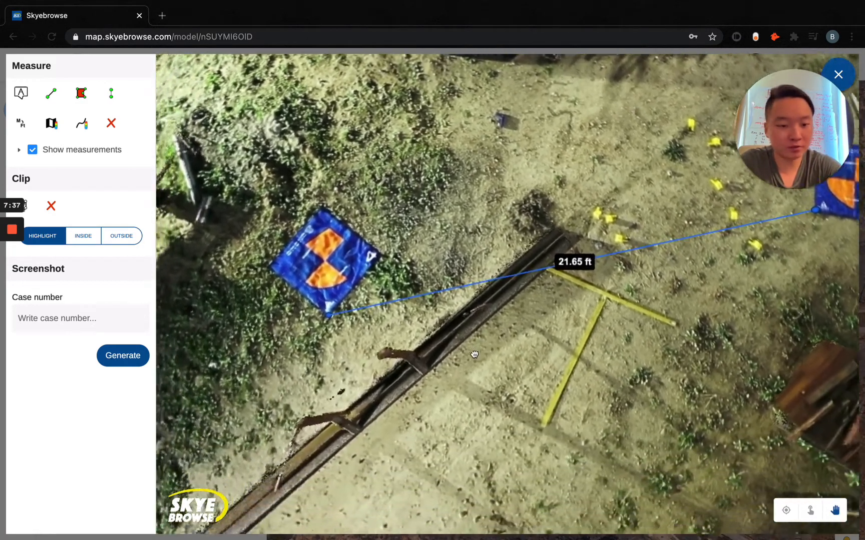
# Orbit and lower the camera to ground level beside the car to view the 21.65 ft line.
pyautogui.moveTo(474, 352); pyautogui.dragTo(502, 356)
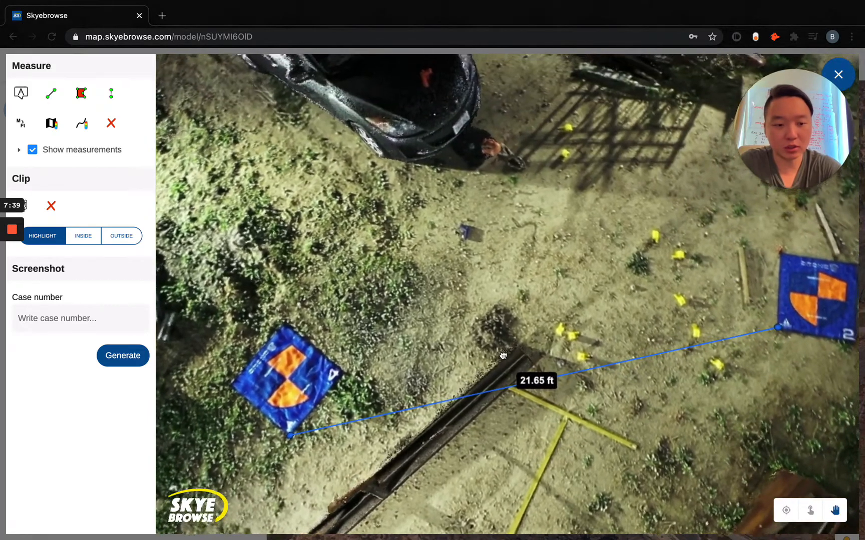
pyautogui.moveTo(502, 356); pyautogui.dragTo(450, 292)
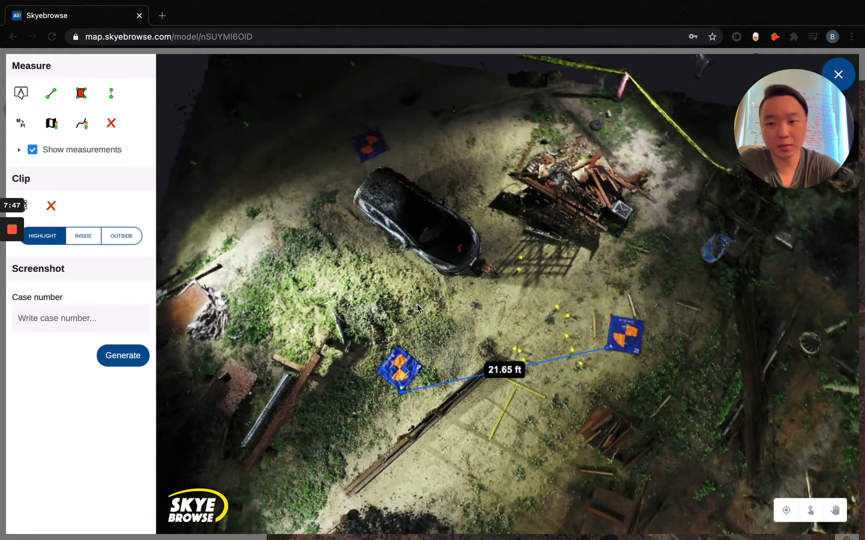
pyautogui.moveTo(418, 309); pyautogui.dragTo(488, 315)
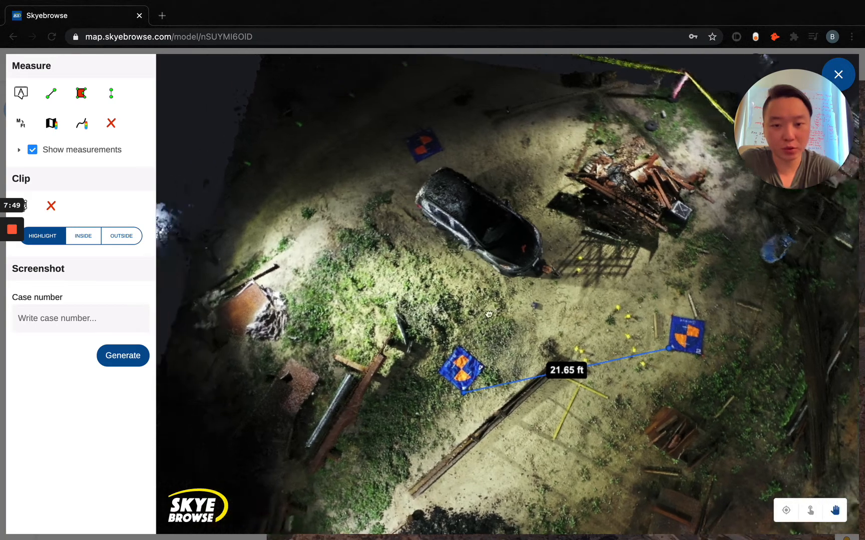
pyautogui.moveTo(488, 313); pyautogui.dragTo(409, 279)
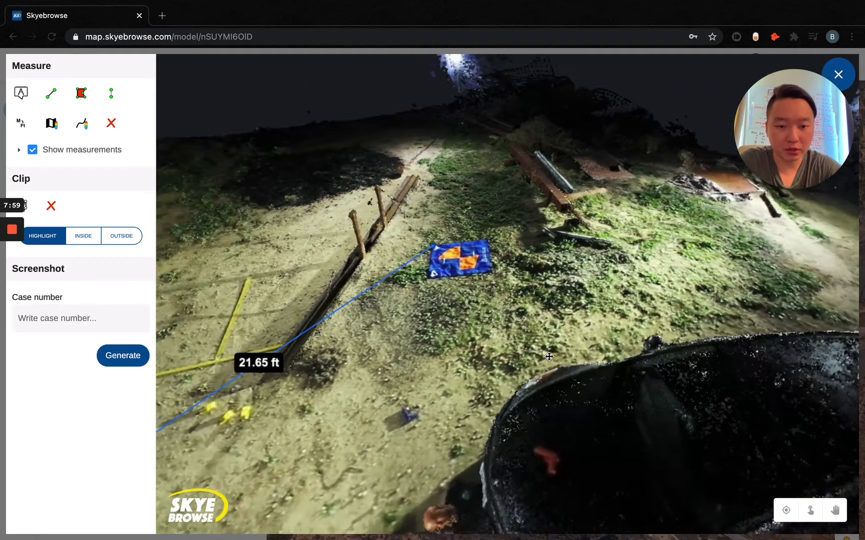
pyautogui.moveTo(549, 357); pyautogui.dragTo(502, 345)
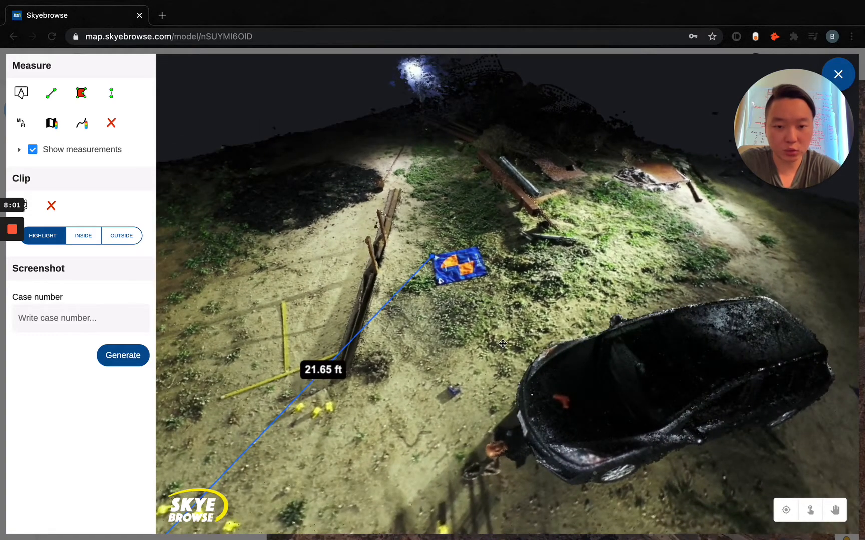
pyautogui.moveTo(111, 123)
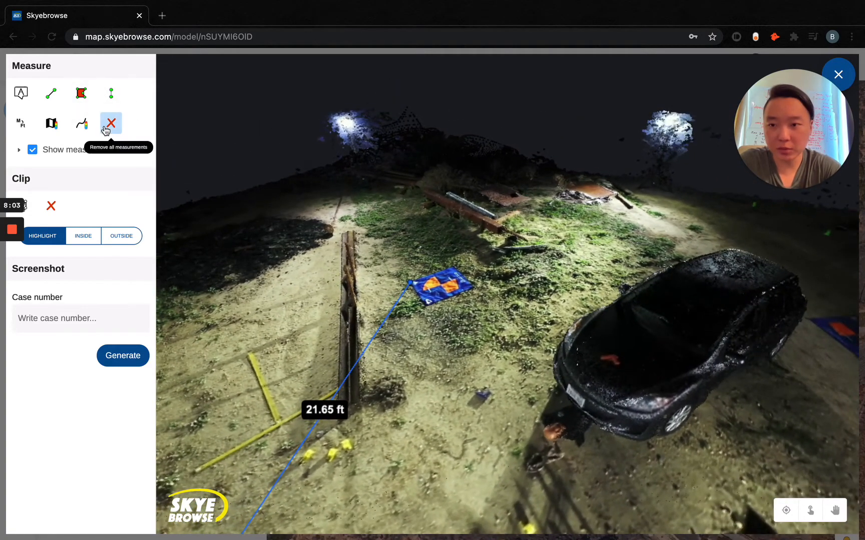
# Clear all measurements and measure 9.06 ft from an evidence board corner to the car.
pyautogui.click(111, 123)
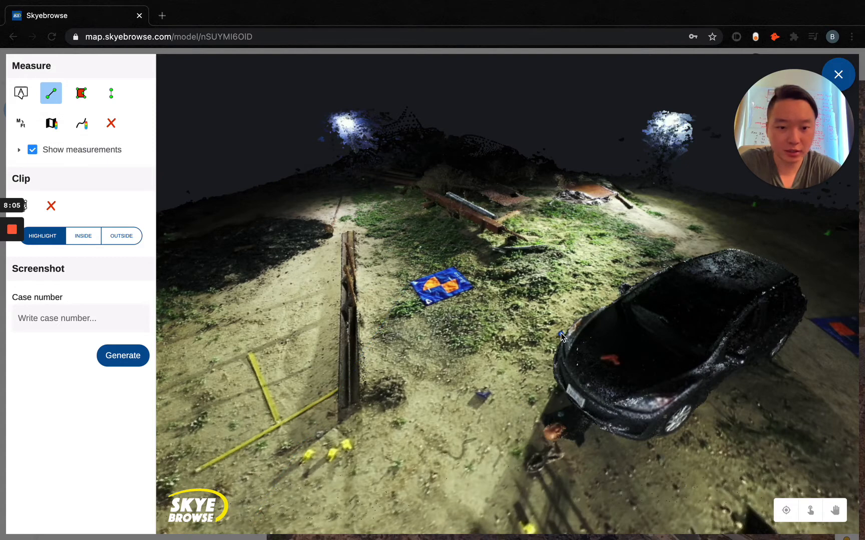
pyautogui.click(561, 346)
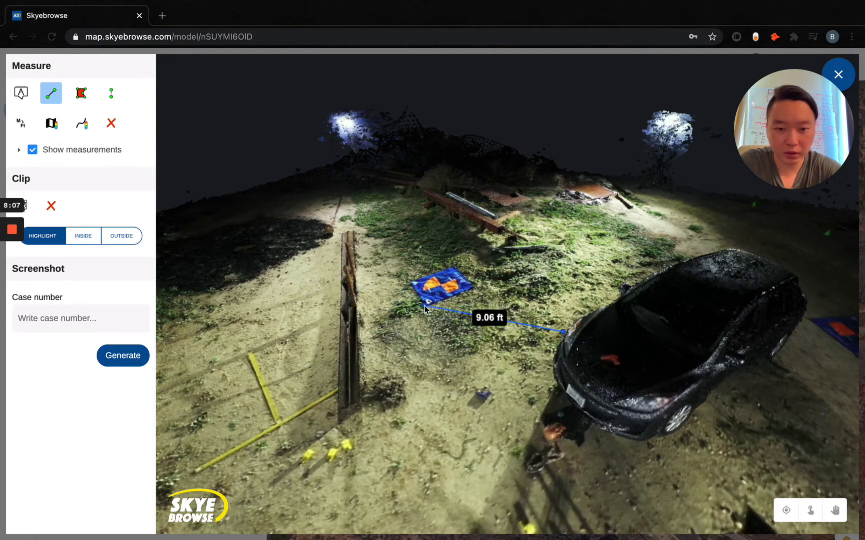
pyautogui.moveTo(417, 370)
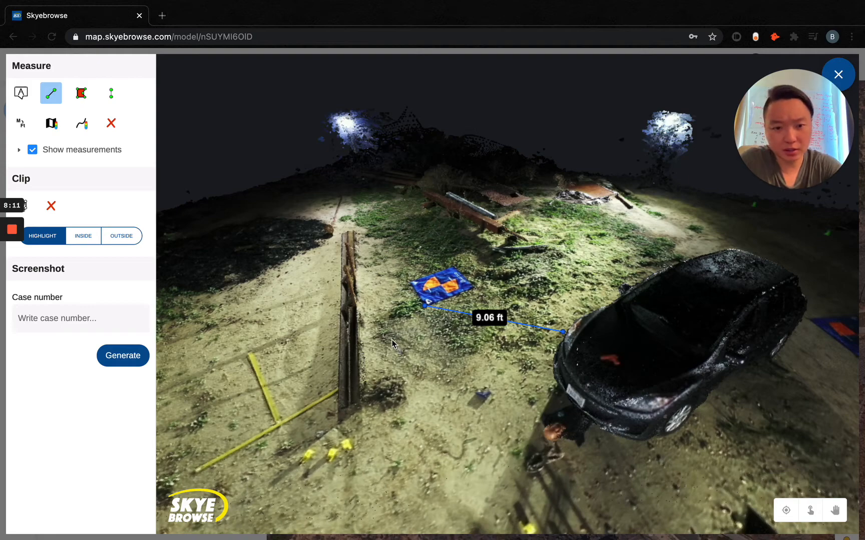
pyautogui.moveTo(394, 341); pyautogui.dragTo(546, 383)
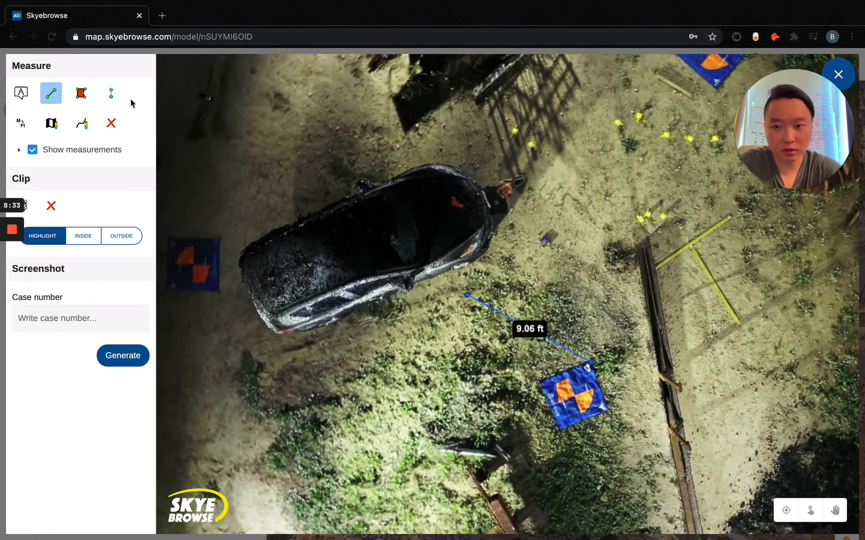
# Toggle Show measurements off and on, then complete a 9.58 ft car-to-marker measurement.
pyautogui.click(33, 149)
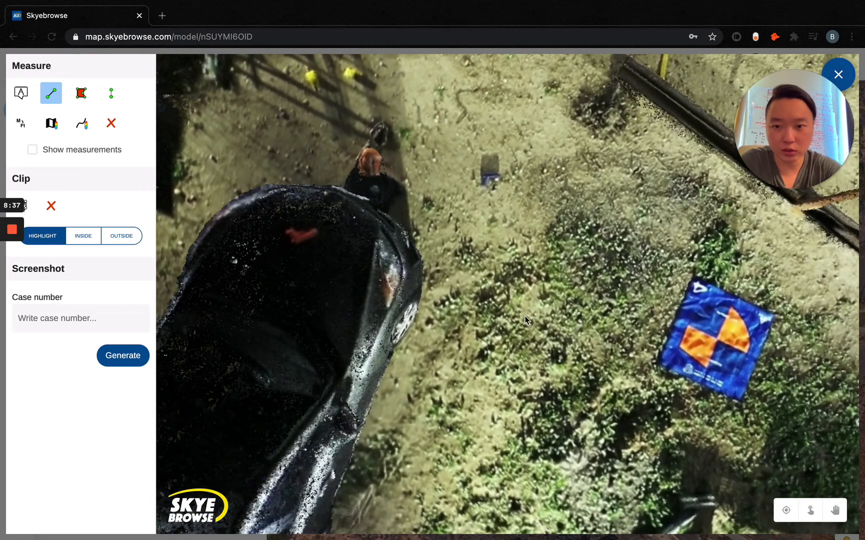
pyautogui.click(32, 149)
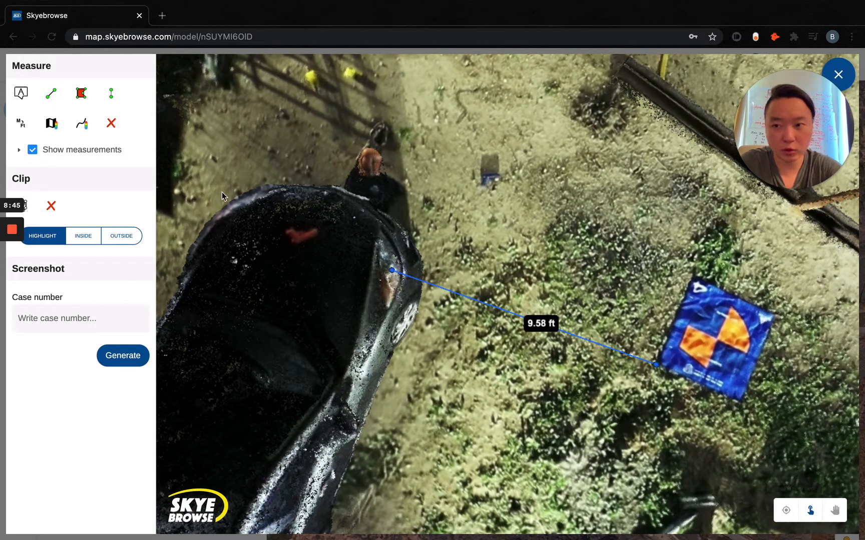
pyautogui.click(51, 94)
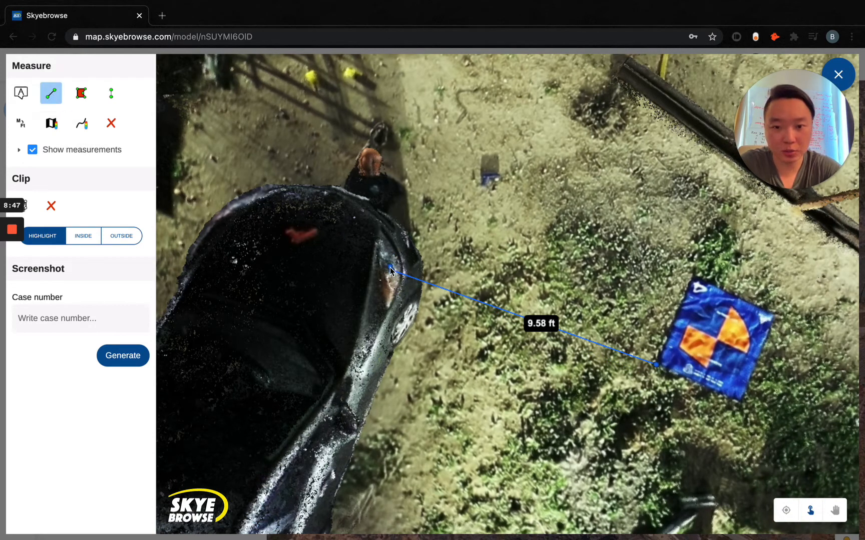
# Measure 10.50 ft from the car's edge to the marker corner, then orbit out.
pyautogui.click(696, 285)
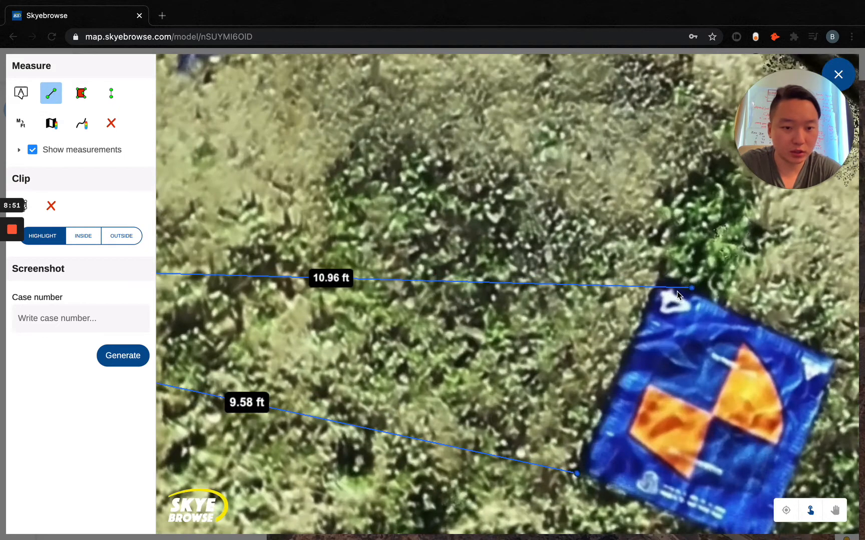
pyautogui.moveTo(679, 295); pyautogui.dragTo(639, 286)
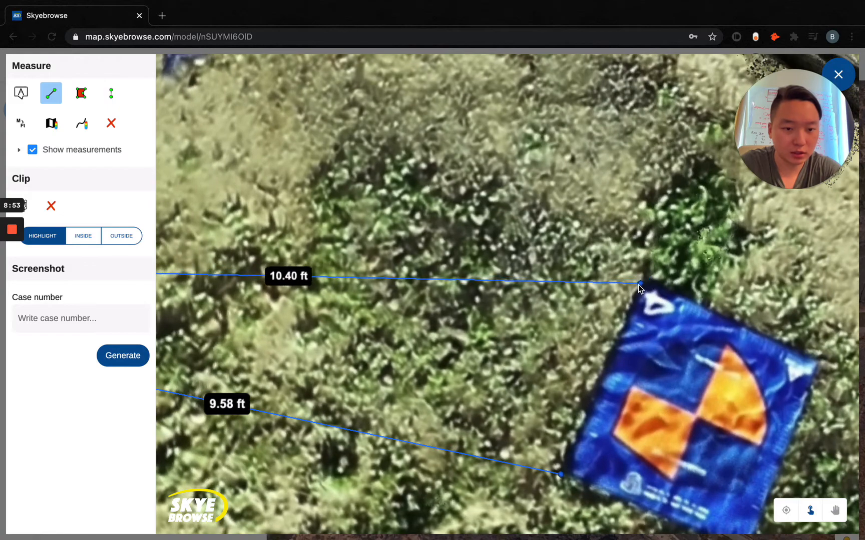
pyautogui.moveTo(638, 287); pyautogui.dragTo(648, 279)
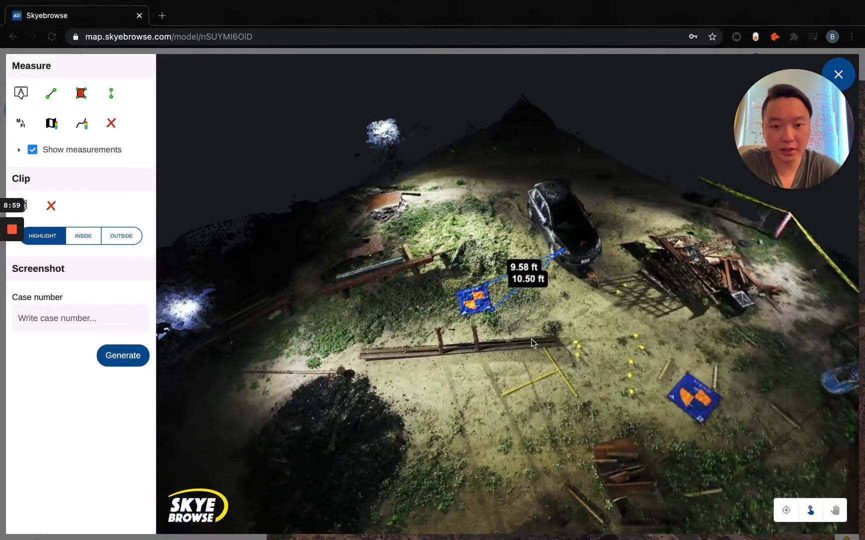
pyautogui.moveTo(532, 341); pyautogui.dragTo(574, 334)
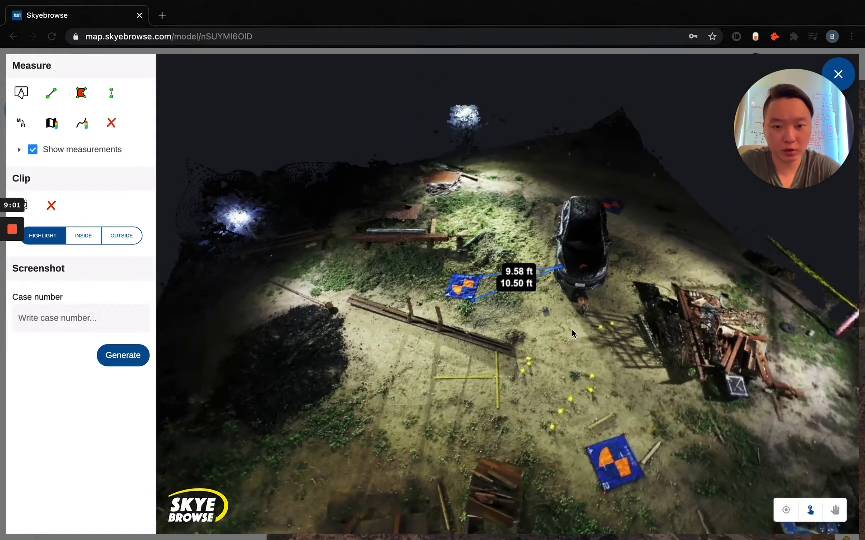